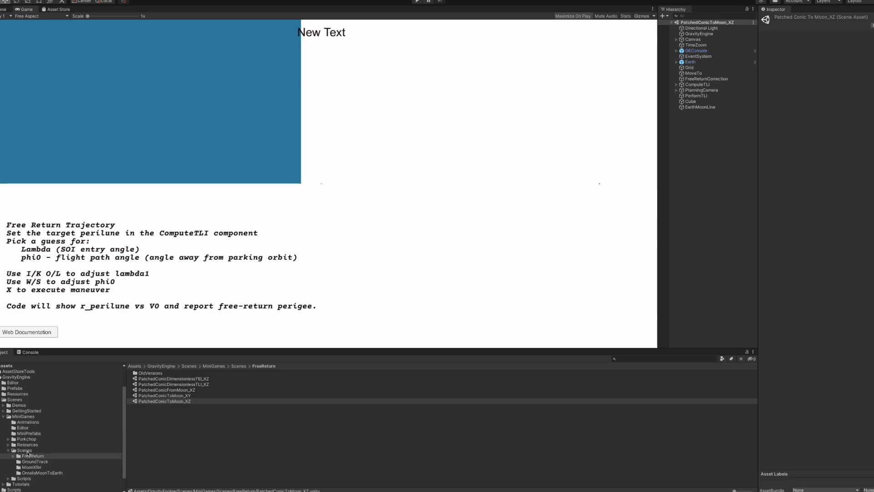
# - Play PatchedConicToMoon_XZ to display the free-return orbits and V0-versus-perilune plot
pyautogui.click(33, 456)
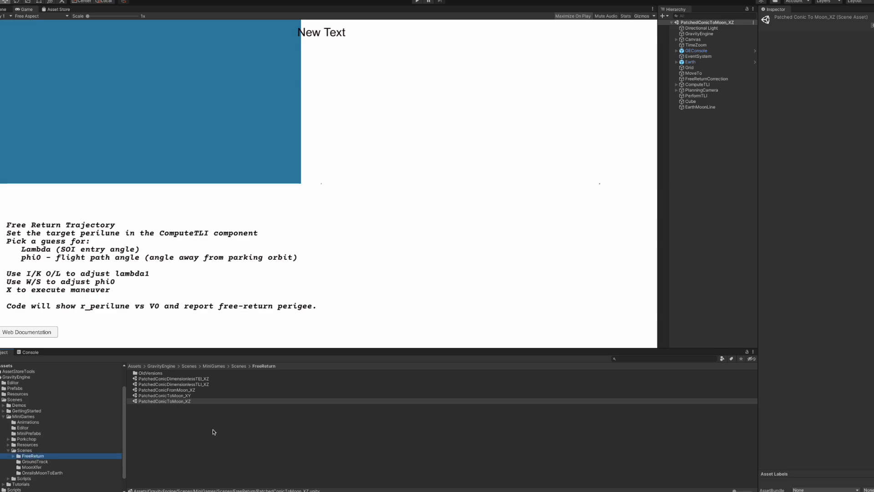
pyautogui.moveTo(185, 433)
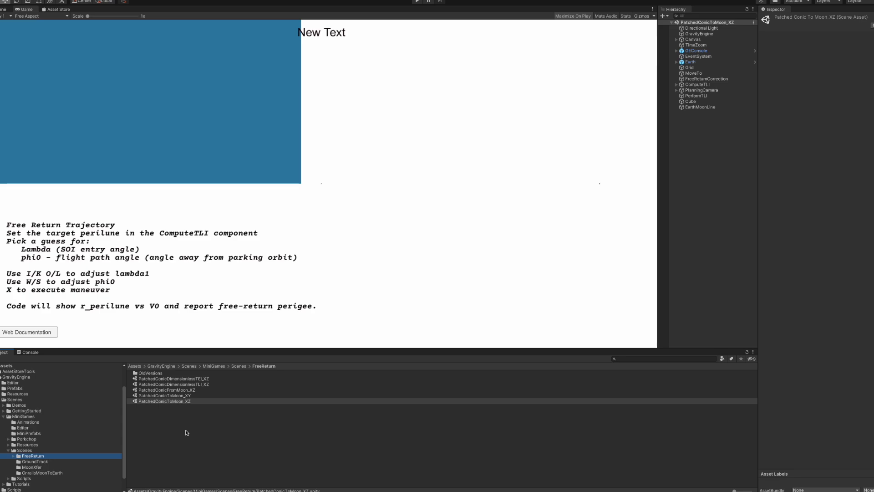
pyautogui.moveTo(159, 395)
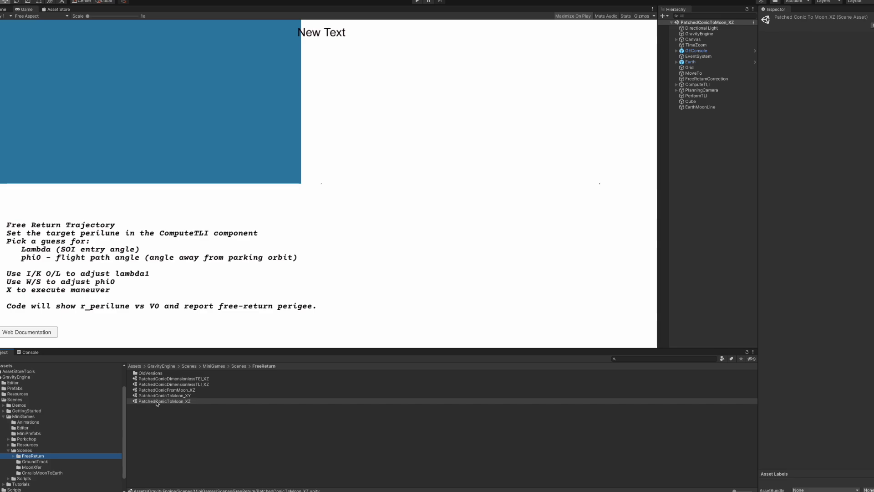
pyautogui.moveTo(383, 134)
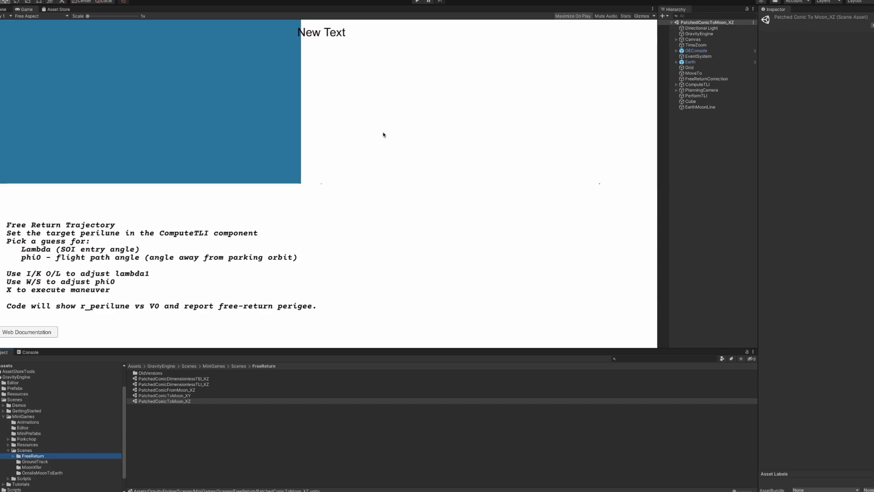
pyautogui.moveTo(417, 1)
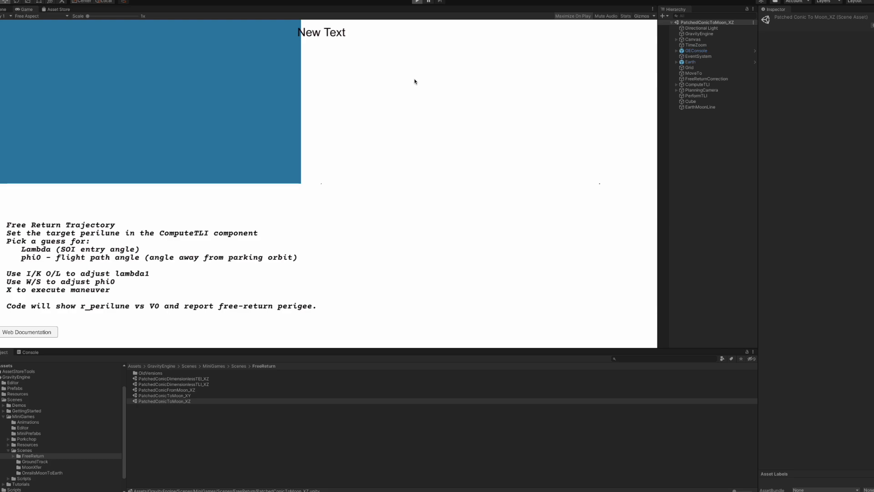
pyautogui.click(416, 2)
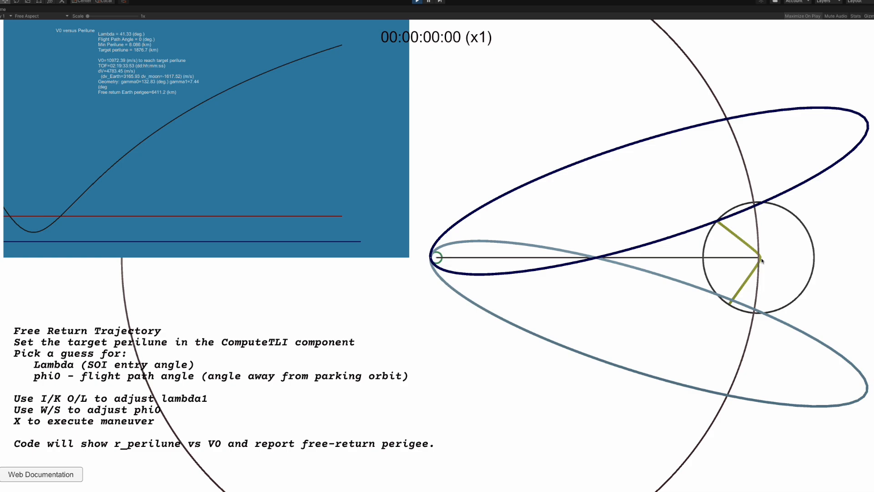
pyautogui.moveTo(763, 261)
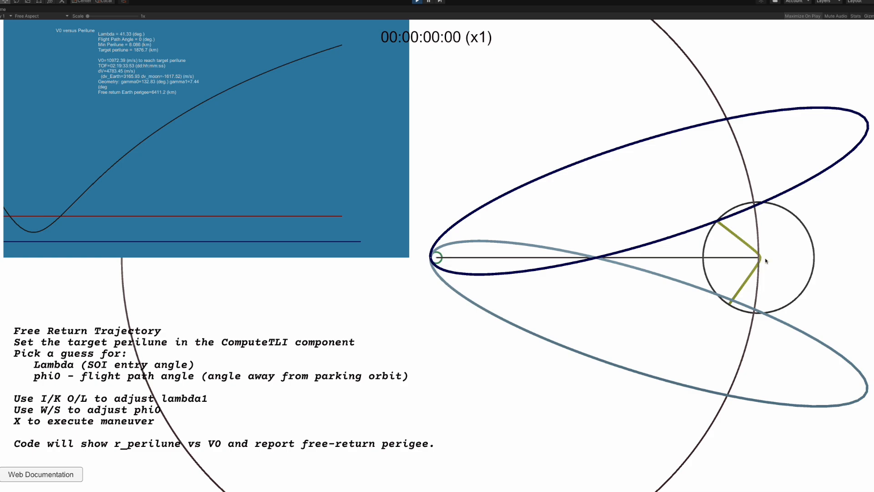
pyautogui.moveTo(772, 261)
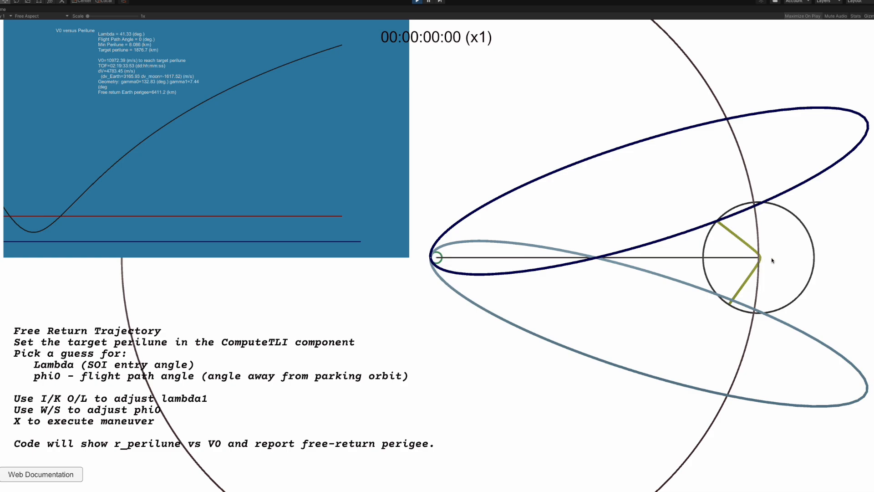
pyautogui.moveTo(681, 236)
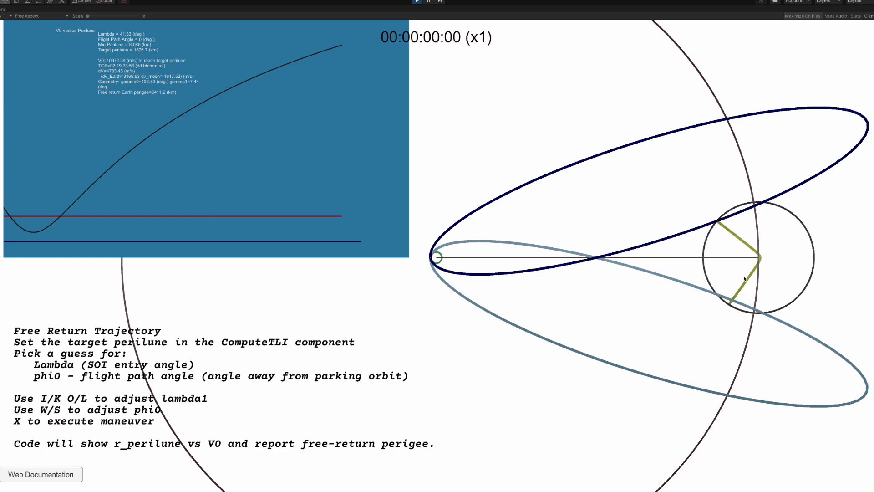
pyautogui.moveTo(696, 290)
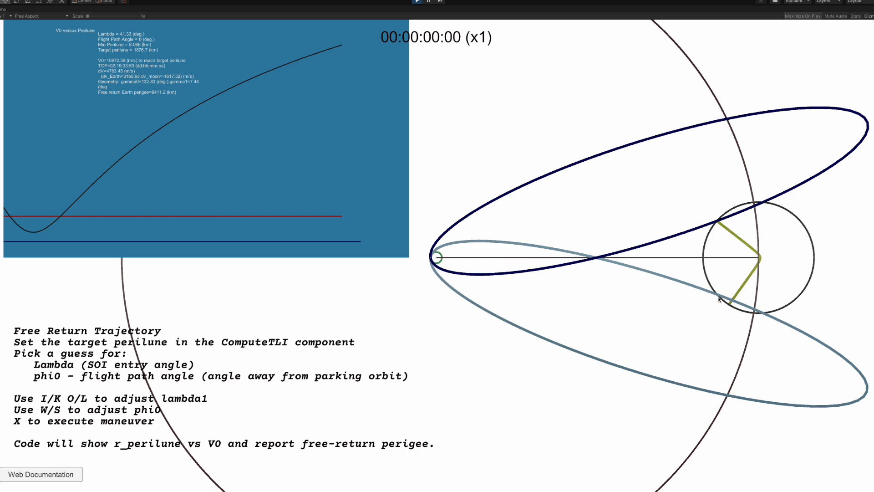
pyautogui.moveTo(766, 273)
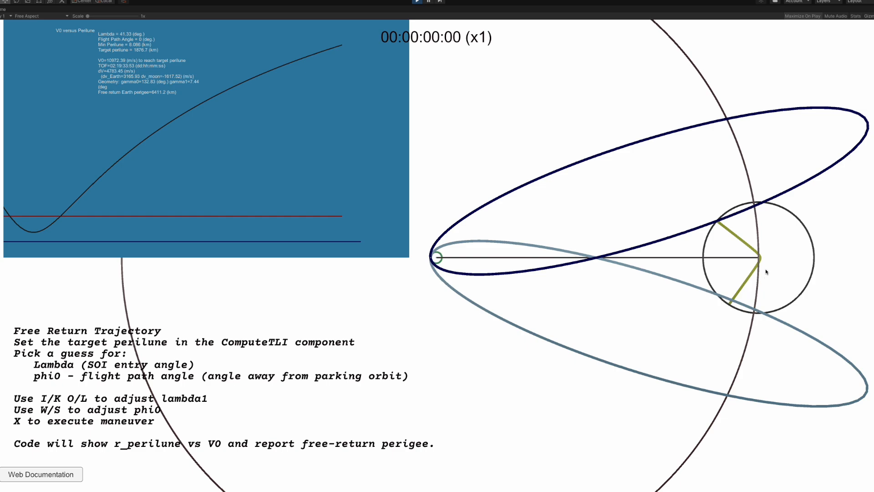
pyautogui.moveTo(770, 281)
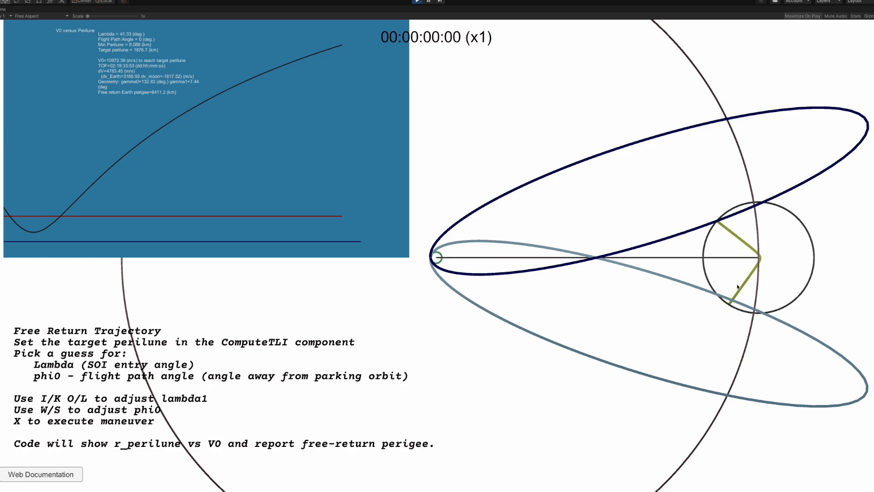
pyautogui.moveTo(718, 297)
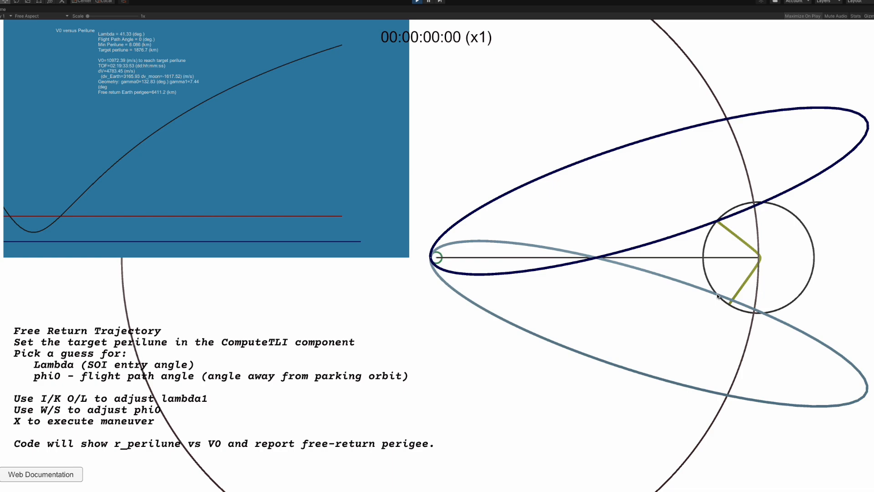
pyautogui.moveTo(454, 210)
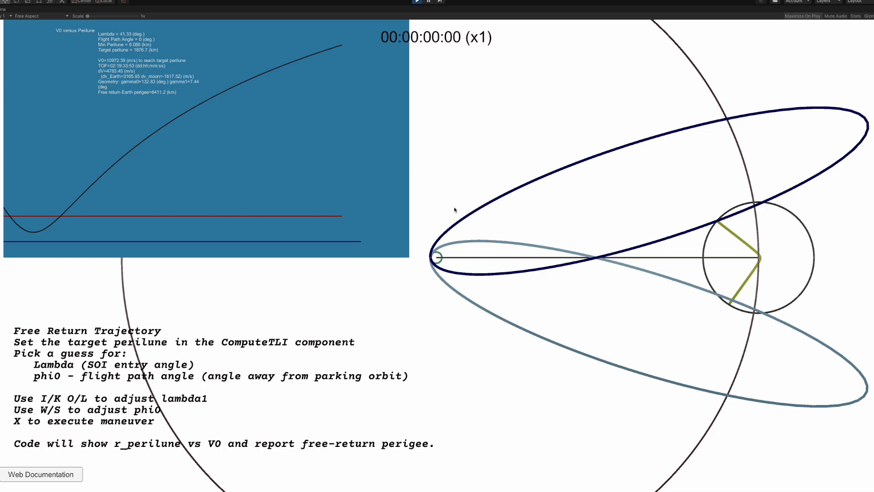
pyautogui.moveTo(289, 130)
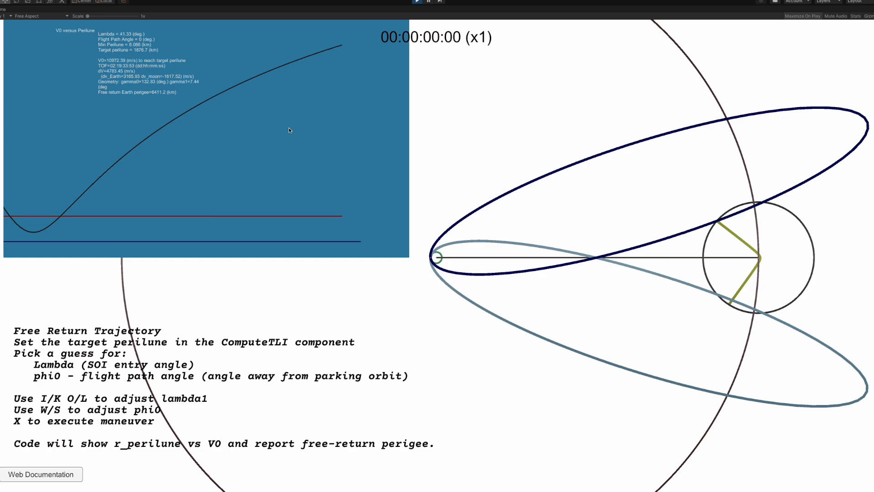
pyautogui.moveTo(117, 54)
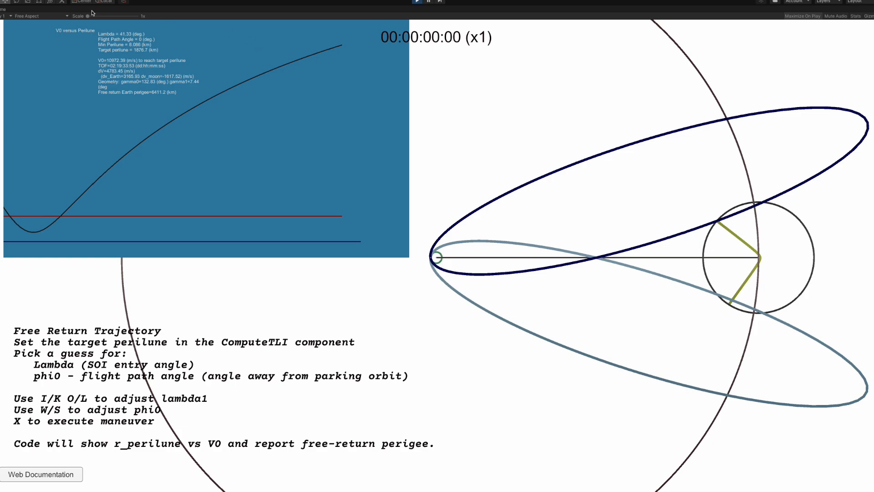
pyautogui.moveTo(111, 55)
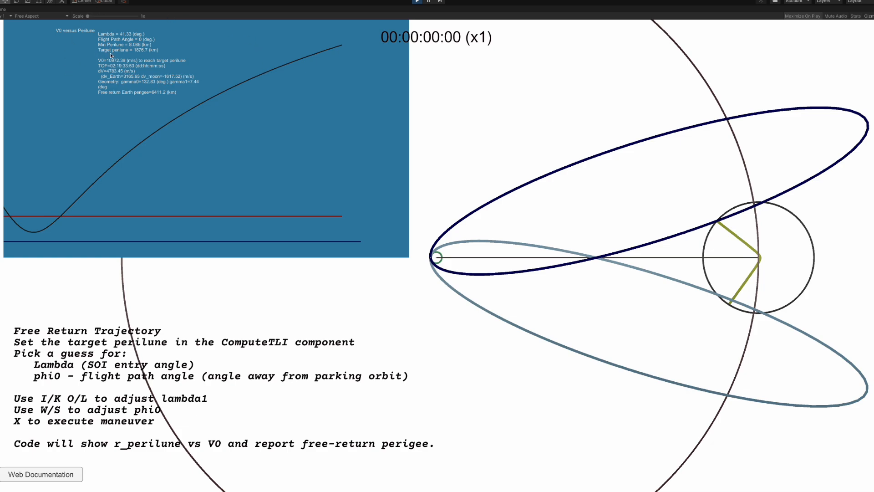
pyautogui.moveTo(87, 91)
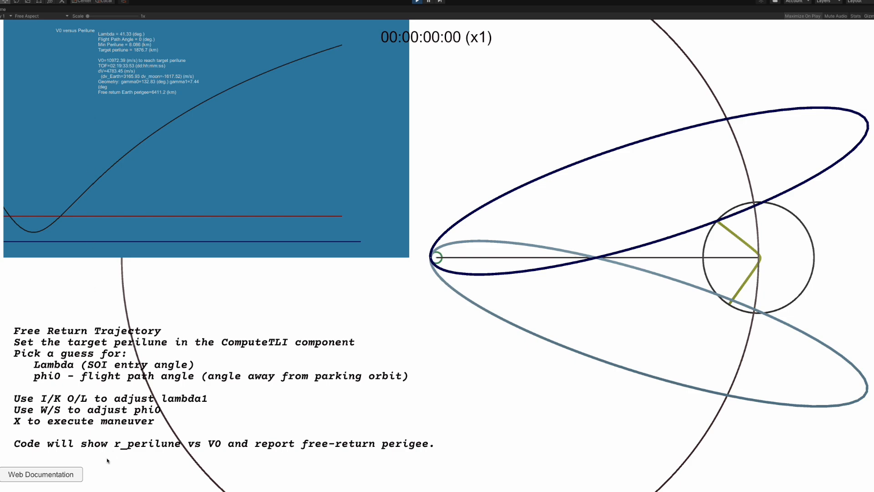
pyautogui.moveTo(105, 467)
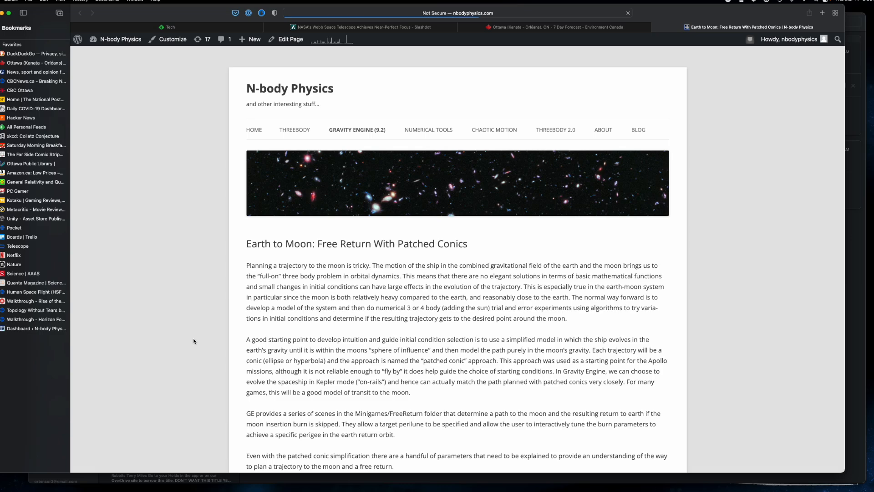
pyautogui.scroll(-3)
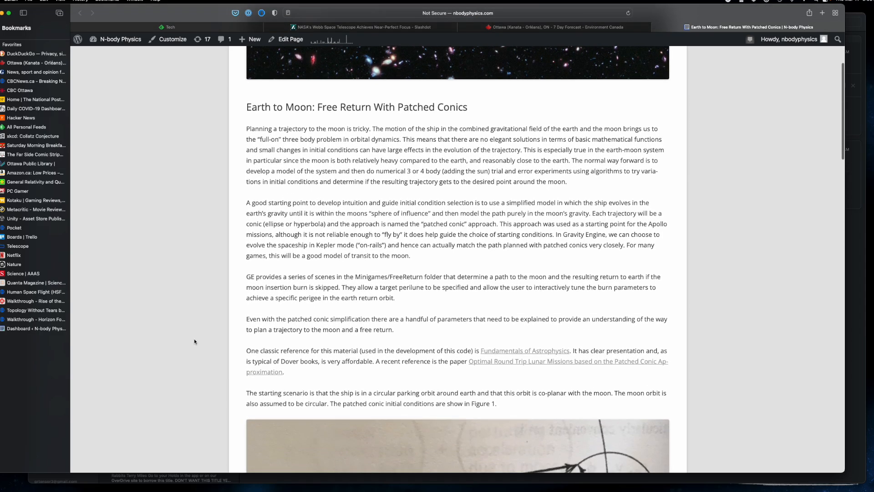
pyautogui.scroll(-3)
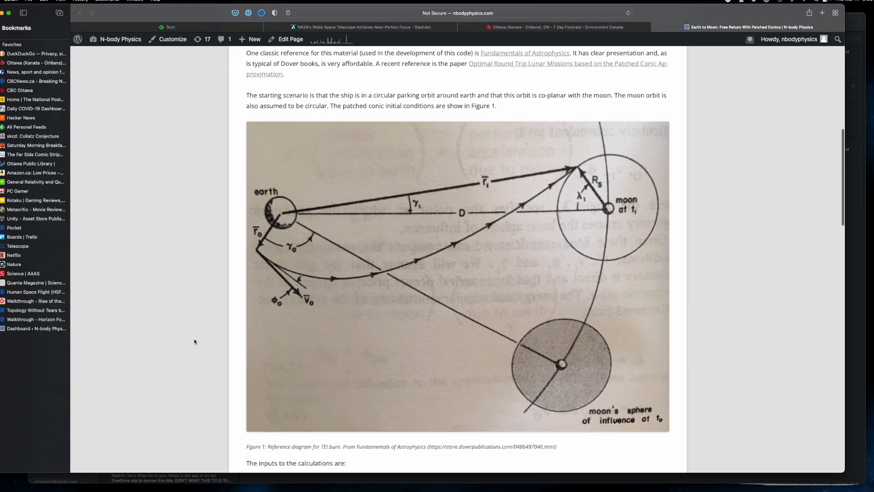
pyautogui.scroll(-3)
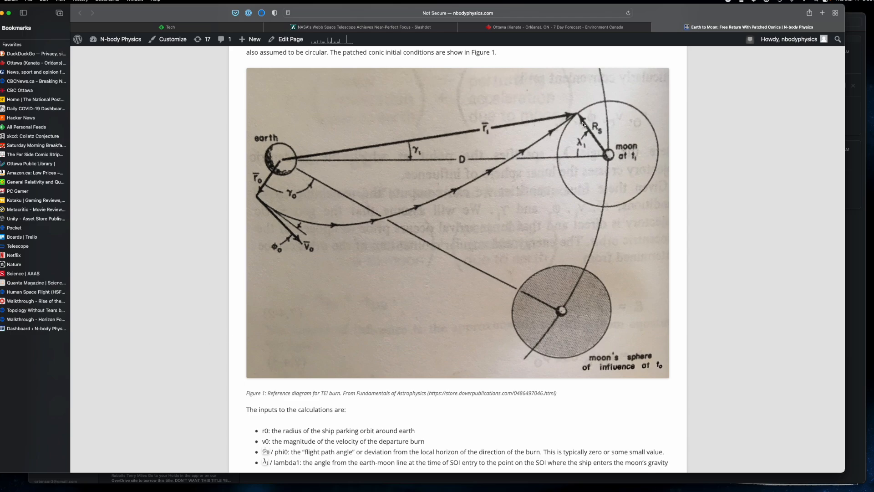
pyautogui.moveTo(580, 117)
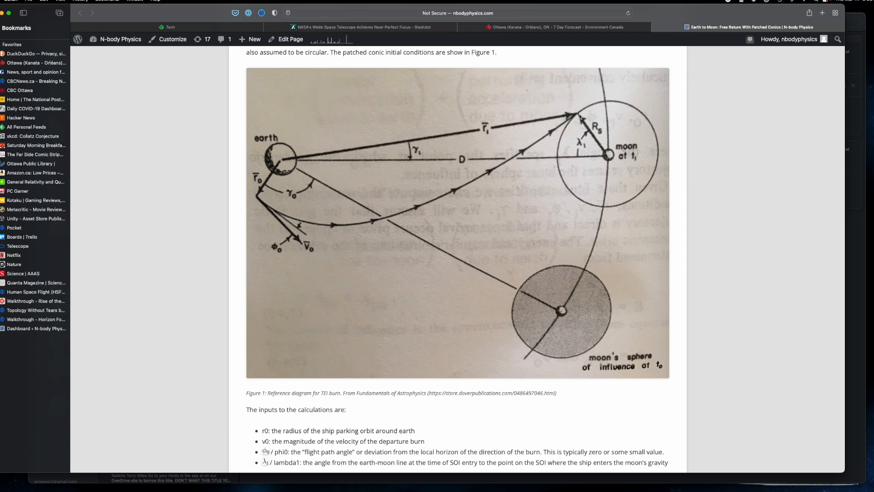
pyautogui.moveTo(579, 116)
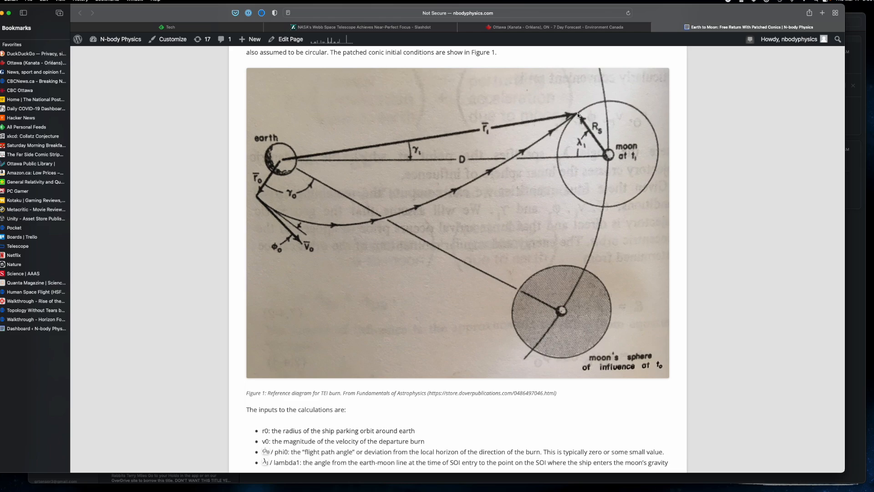
pyautogui.moveTo(591, 135)
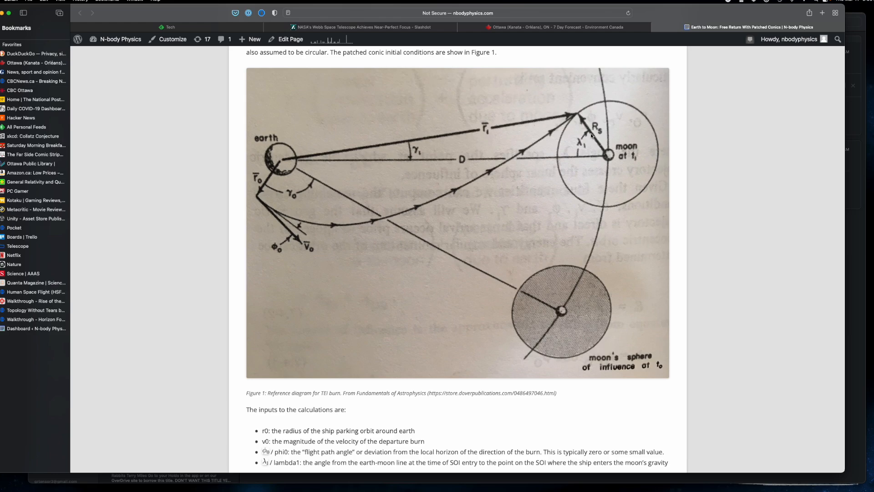
pyautogui.moveTo(264, 182)
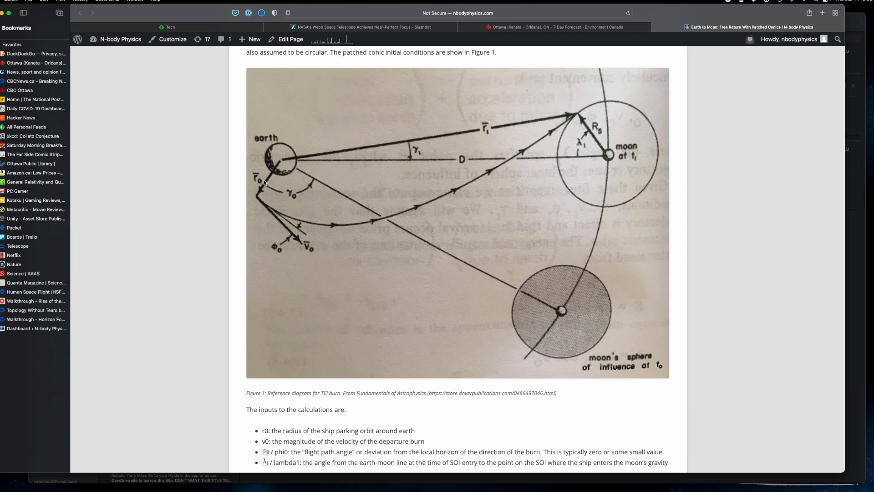
pyautogui.moveTo(298, 228)
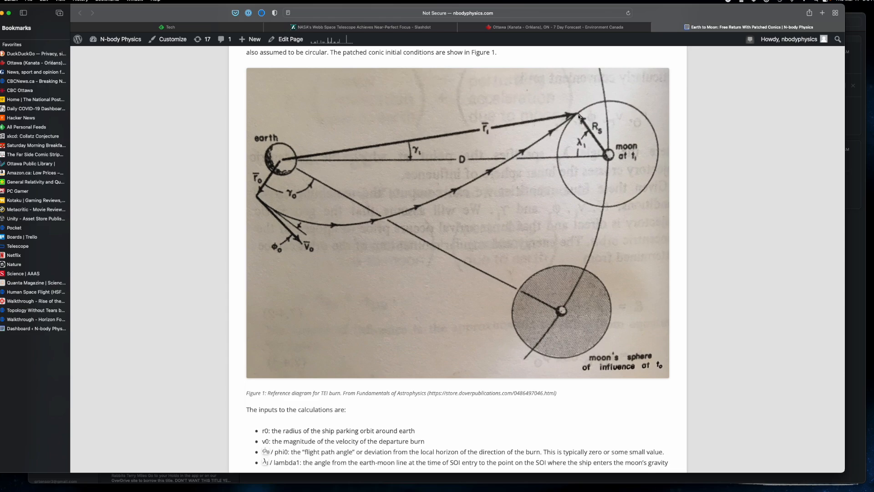
pyautogui.moveTo(580, 127)
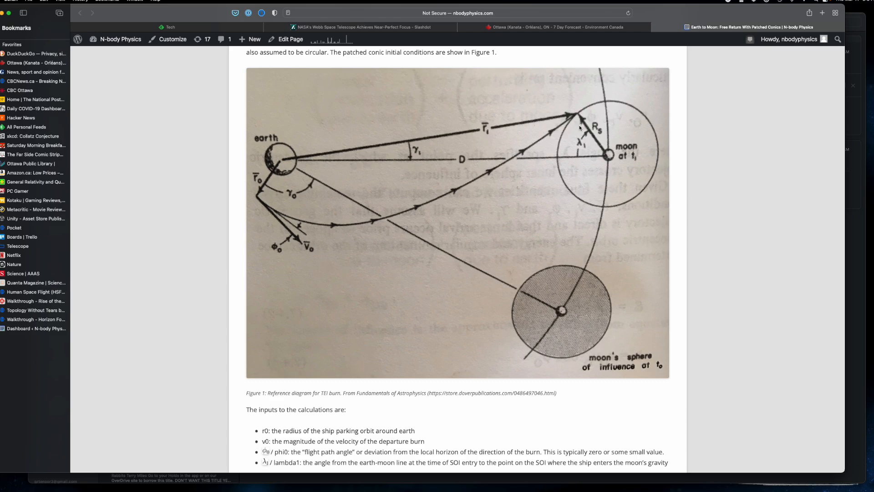
pyautogui.scroll(-3)
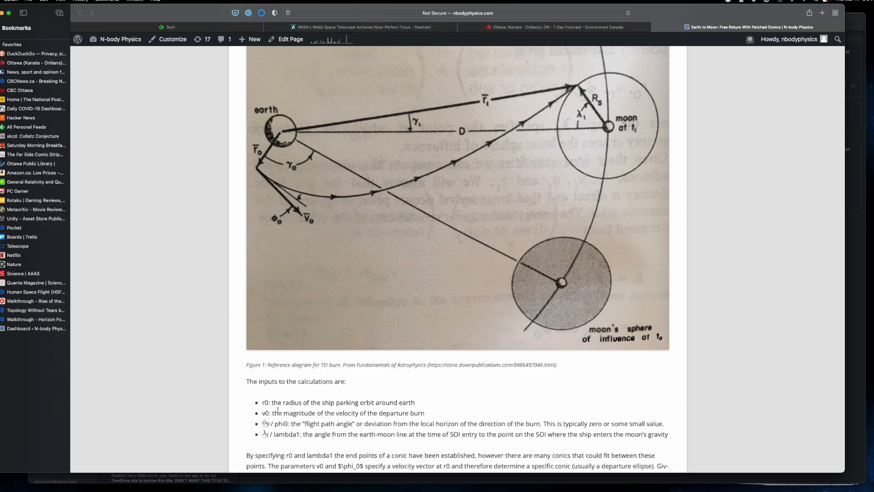
pyautogui.moveTo(219, 388)
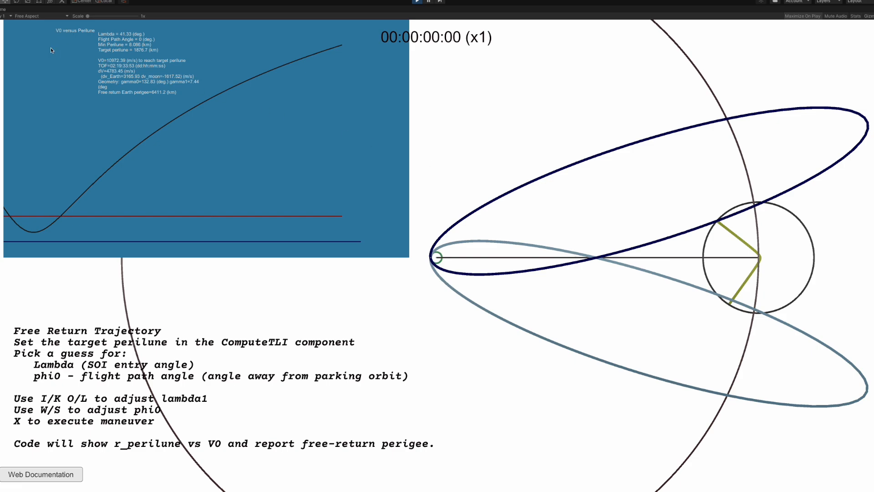
pyautogui.moveTo(159, 199)
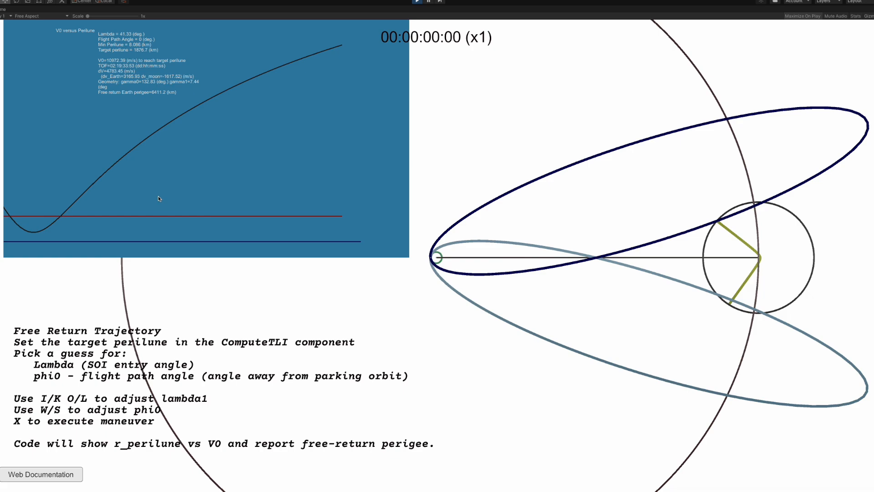
pyautogui.moveTo(152, 218)
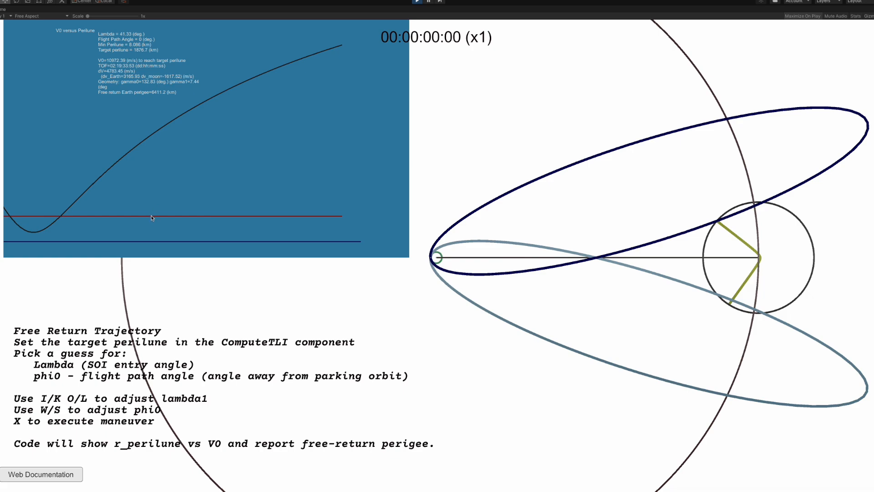
pyautogui.moveTo(152, 219)
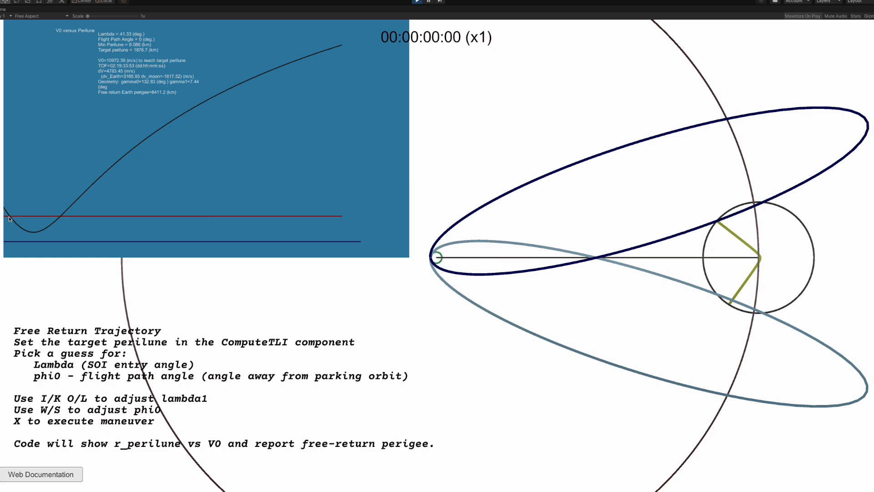
pyautogui.moveTo(61, 218)
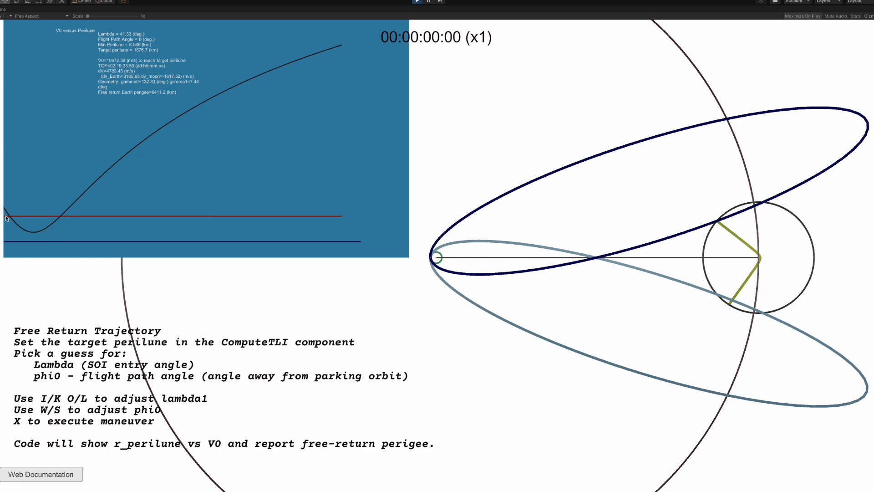
pyautogui.moveTo(283, 195)
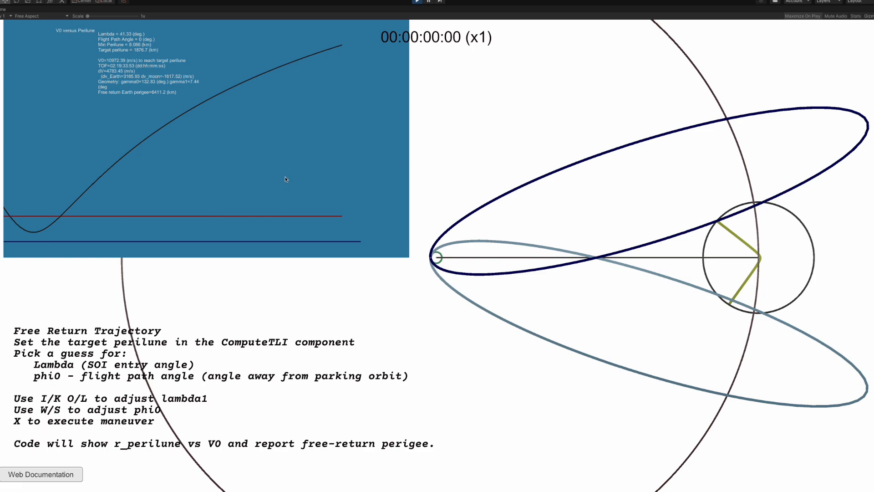
pyautogui.moveTo(358, 182)
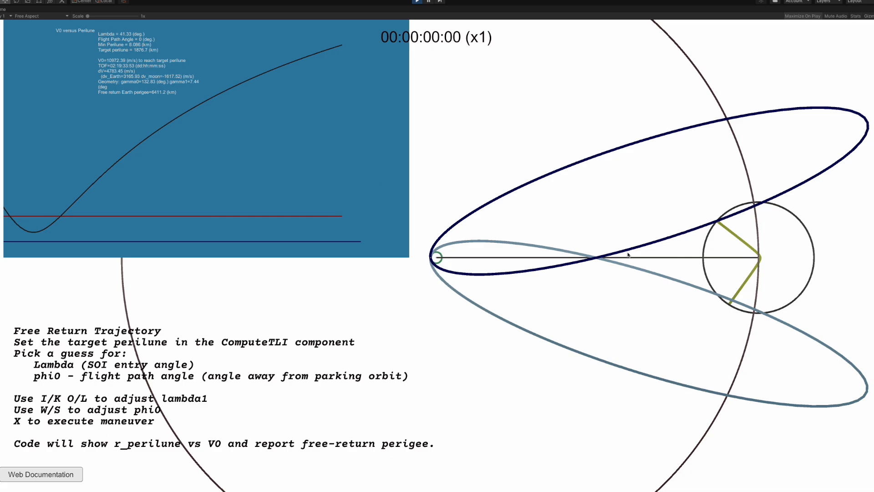
pyautogui.moveTo(737, 240)
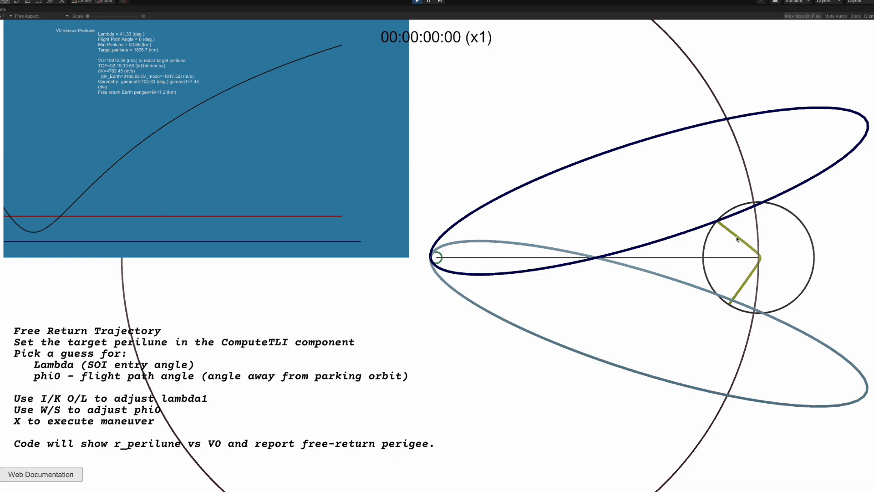
pyautogui.moveTo(107, 100)
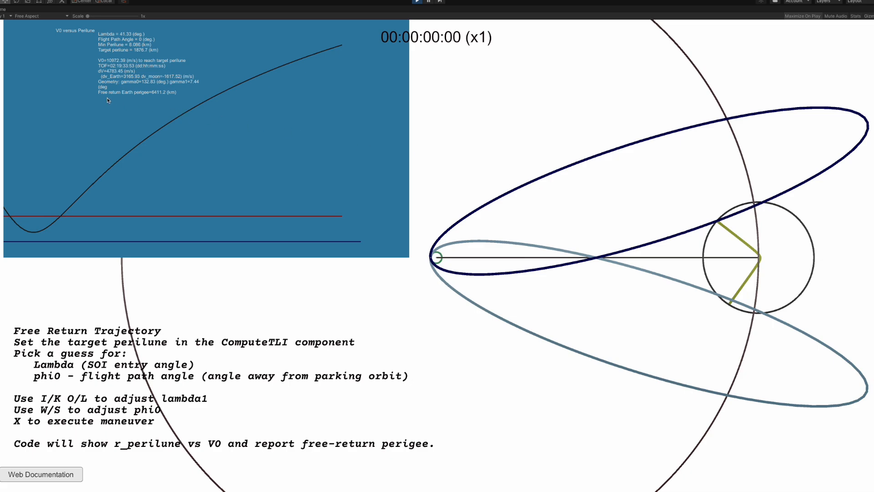
pyautogui.moveTo(164, 97)
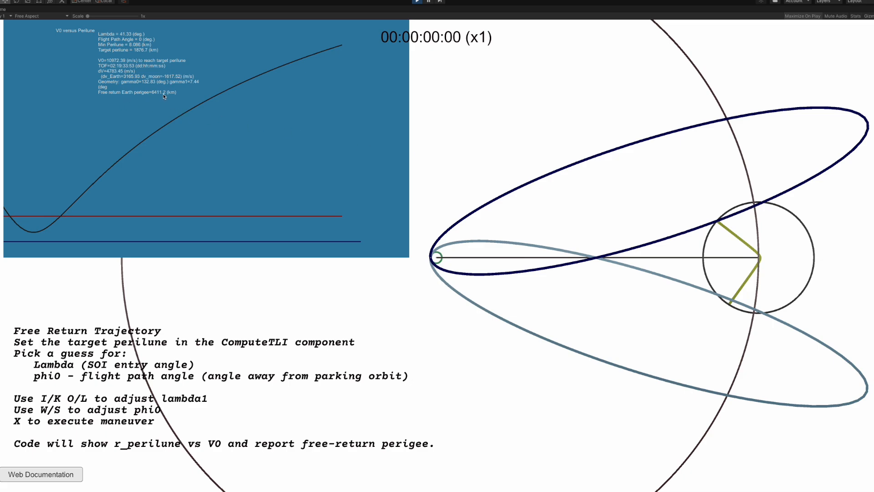
pyautogui.moveTo(161, 96)
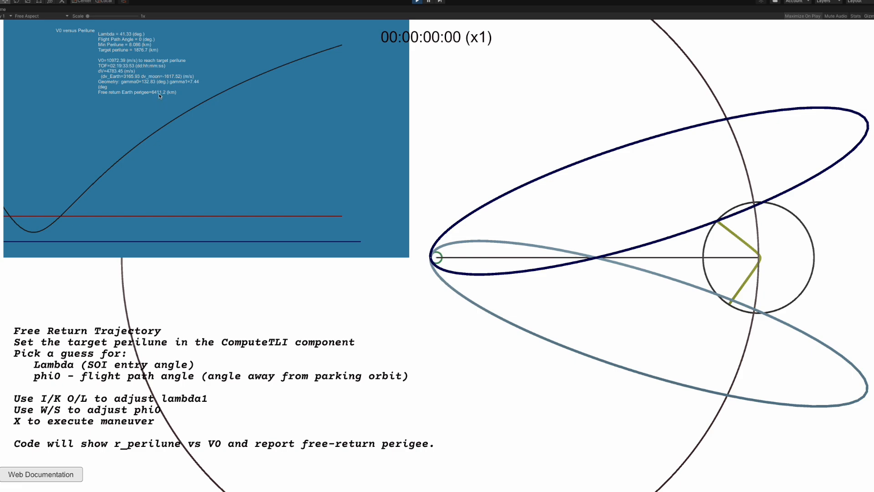
pyautogui.moveTo(167, 99)
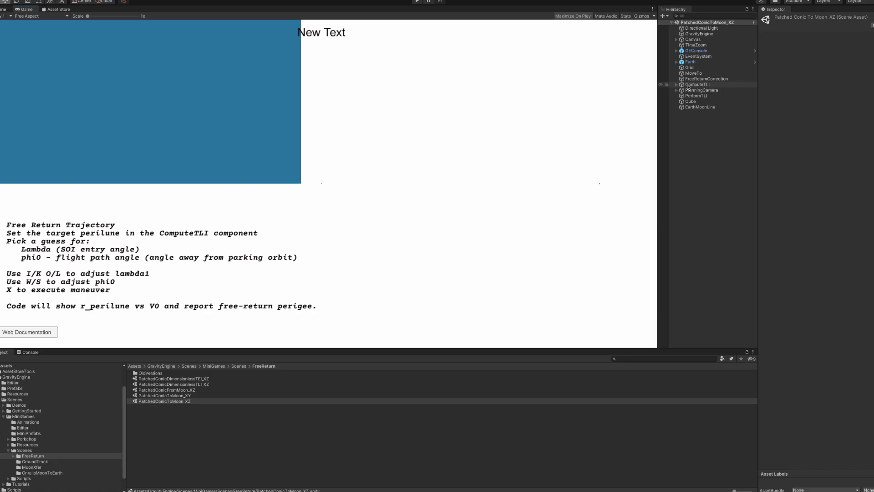
# - Select ComputeTLI to show target perilune 1876.7 km and lambda 41.33 degrees
pyautogui.click(696, 84)
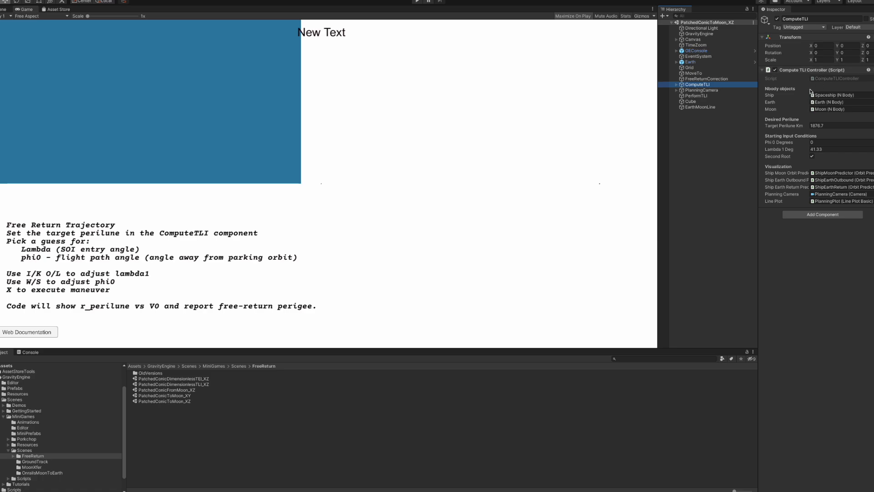
pyautogui.moveTo(788, 115)
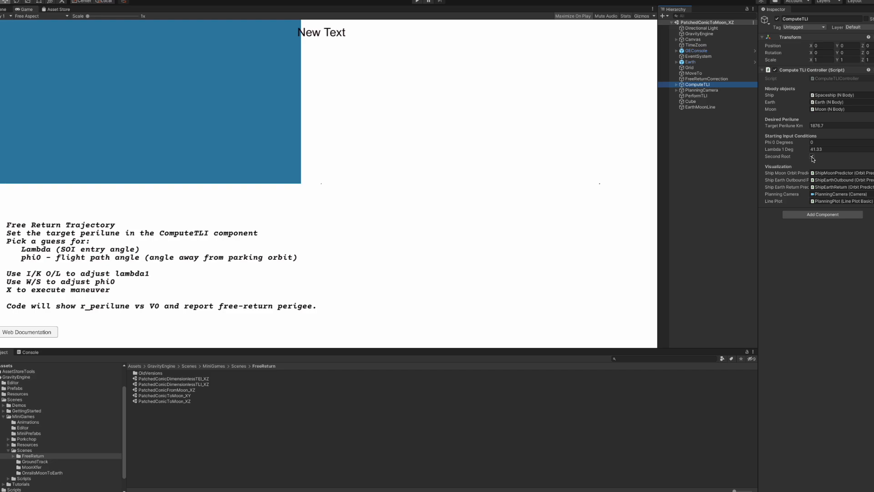
# - Expand ComputeTLI to list ShipMoonPredictor, ShipEarthOutbound and ShipEarthReturn
pyautogui.click(812, 157)
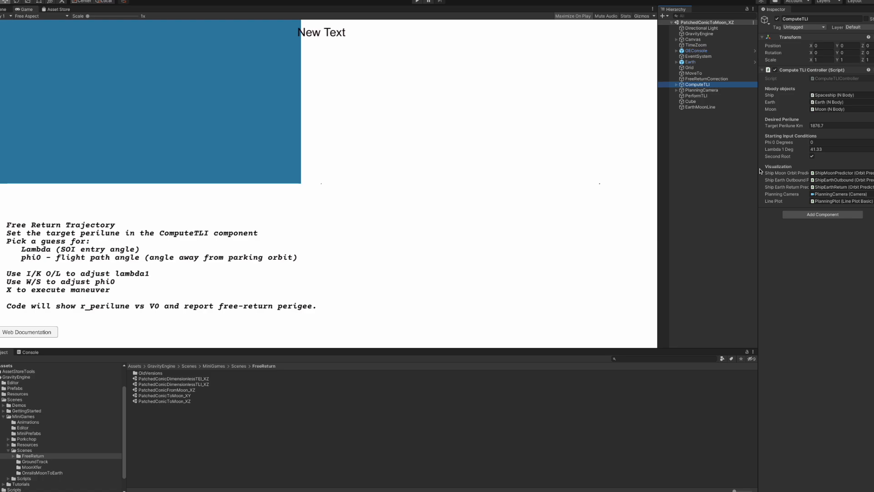
pyautogui.moveTo(804, 212)
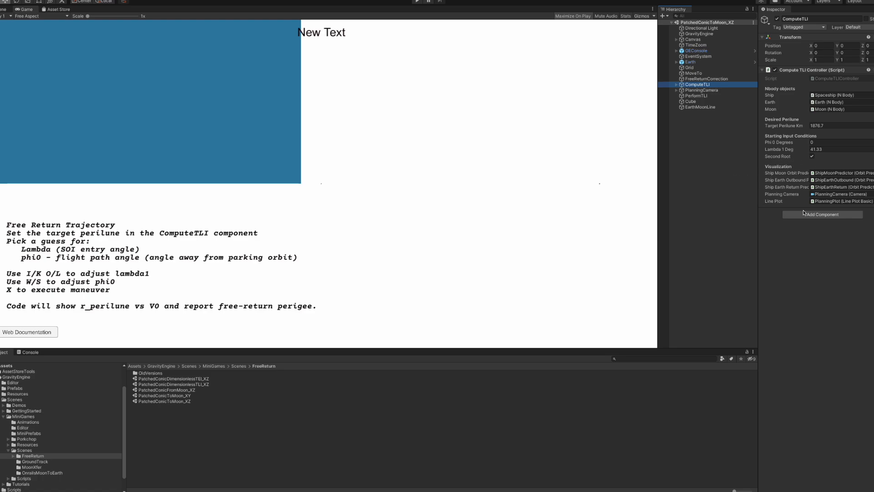
pyautogui.moveTo(743, 169)
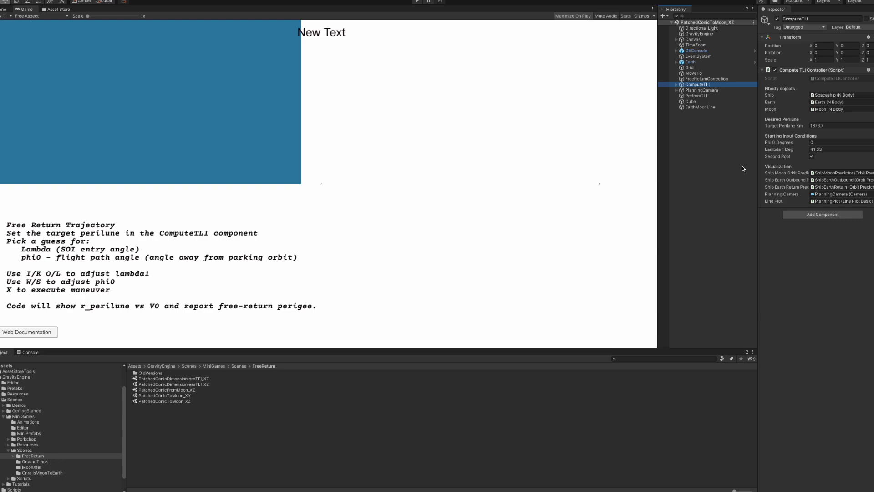
pyautogui.moveTo(737, 174)
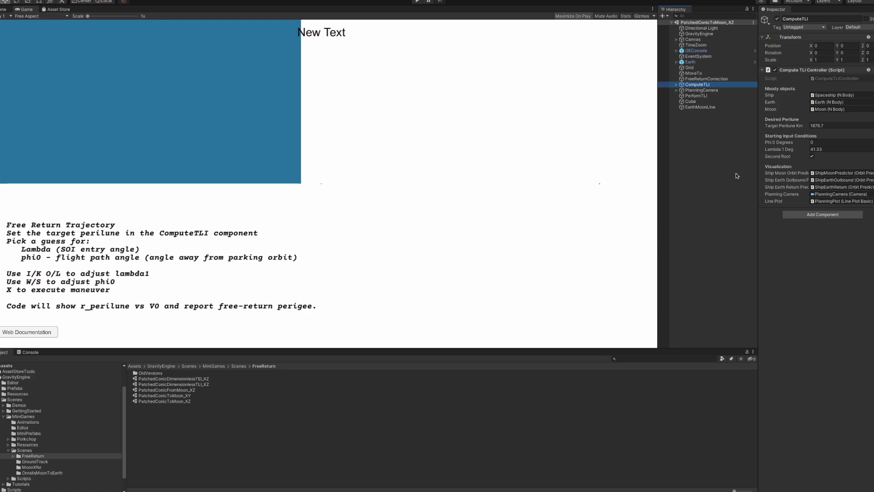
pyautogui.moveTo(772, 197)
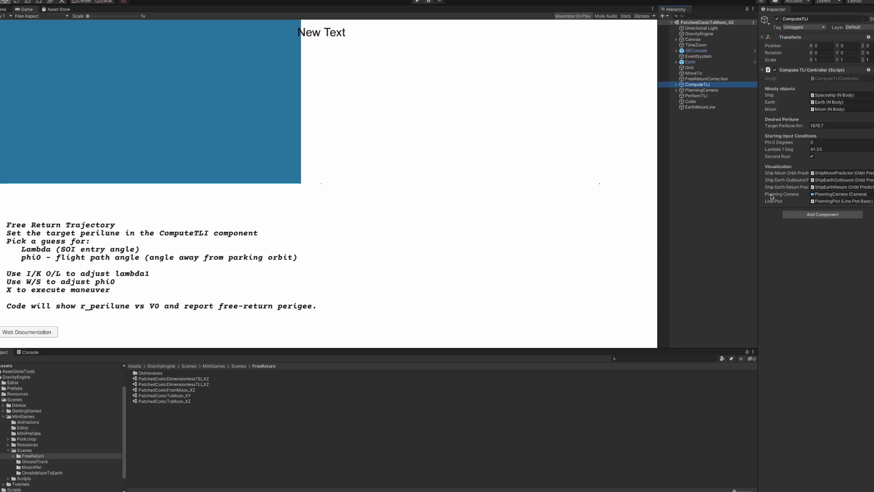
pyautogui.moveTo(101, 69)
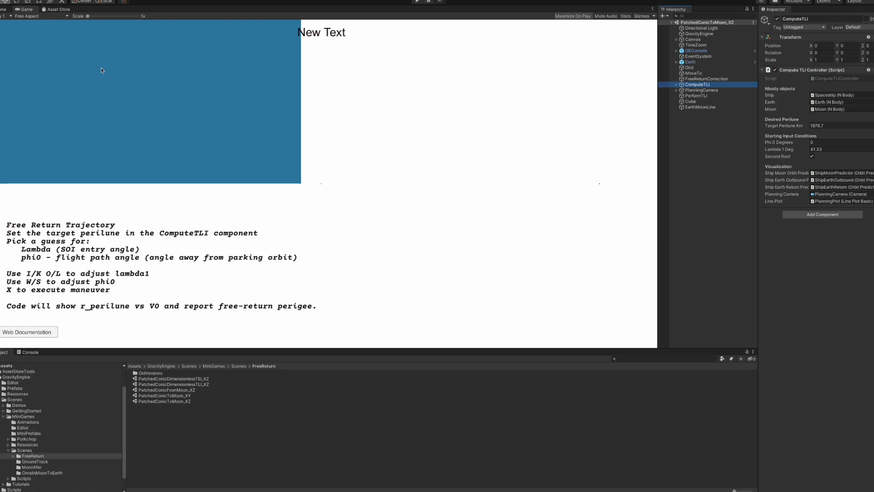
pyautogui.moveTo(132, 60)
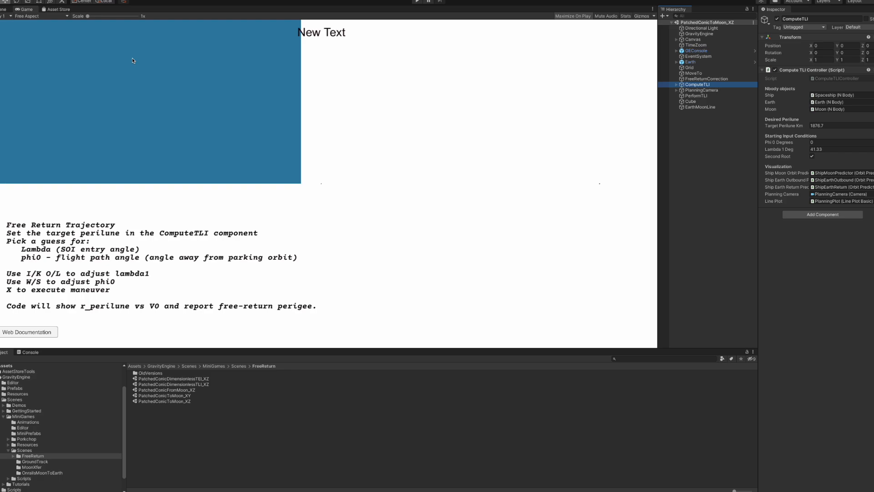
pyautogui.moveTo(137, 61)
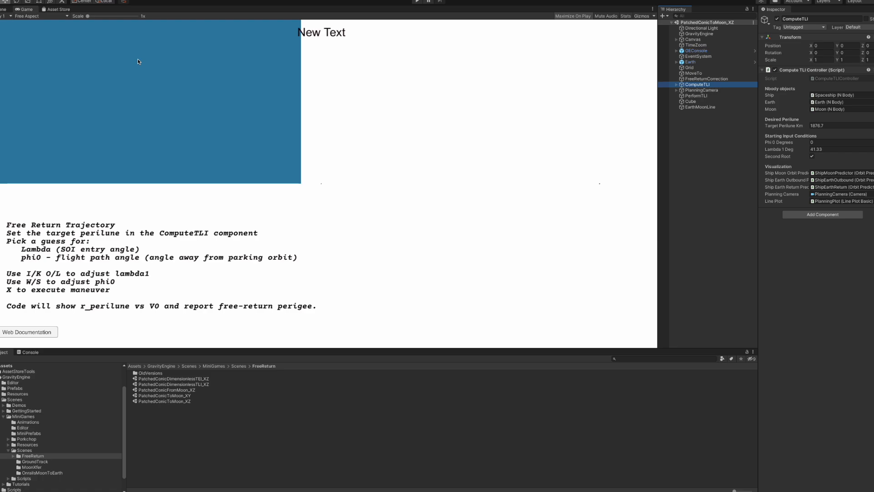
pyautogui.moveTo(621, 118)
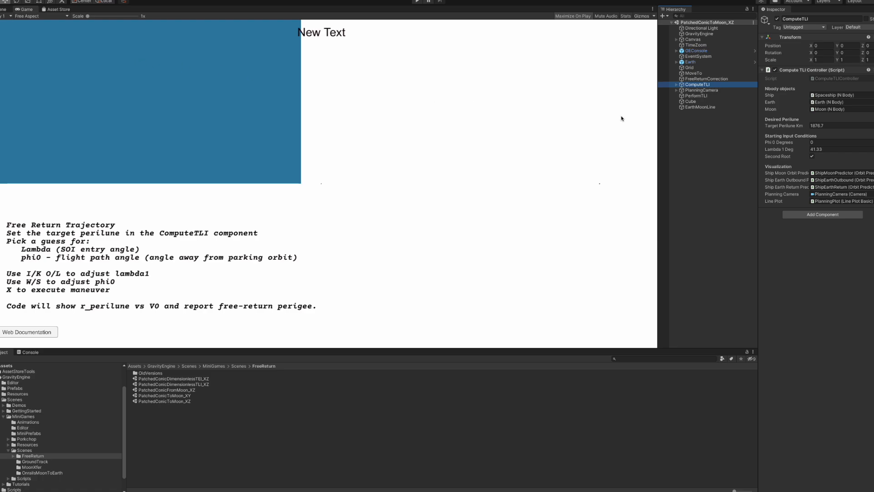
pyautogui.click(676, 84)
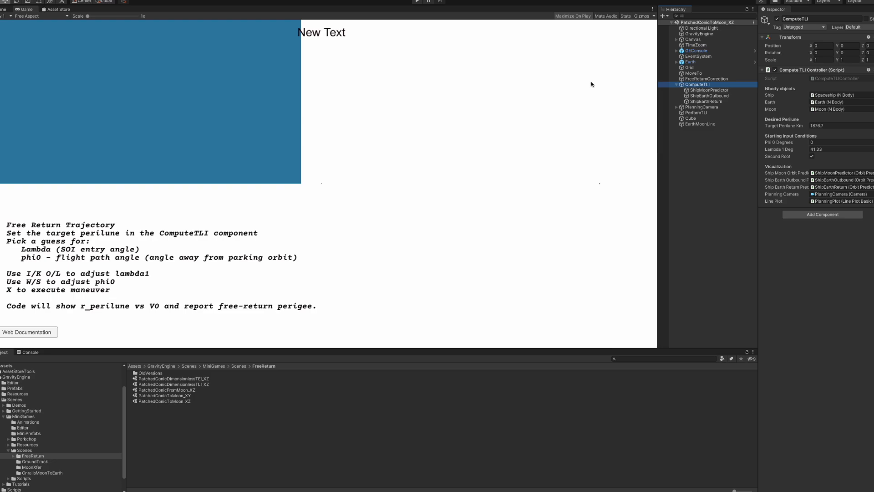
pyautogui.moveTo(593, 84)
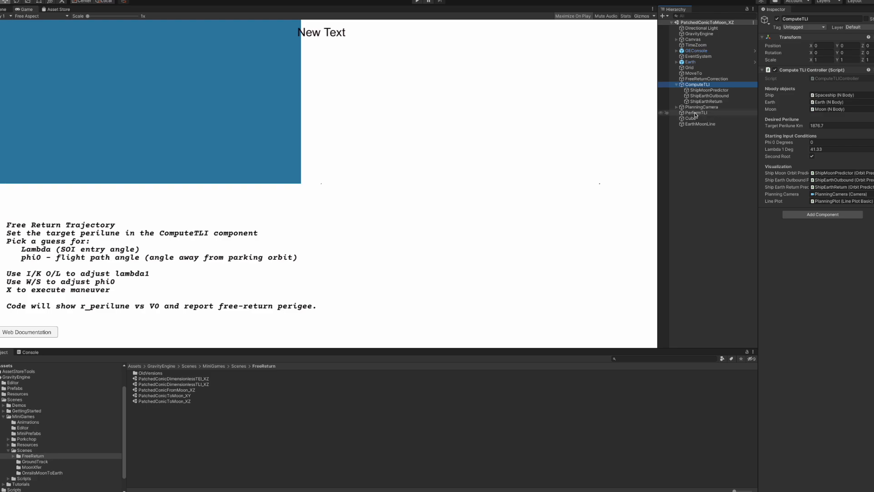
# - Select PerformTLI to show its Perform TLI script referencing ComputeTLI
pyautogui.click(696, 112)
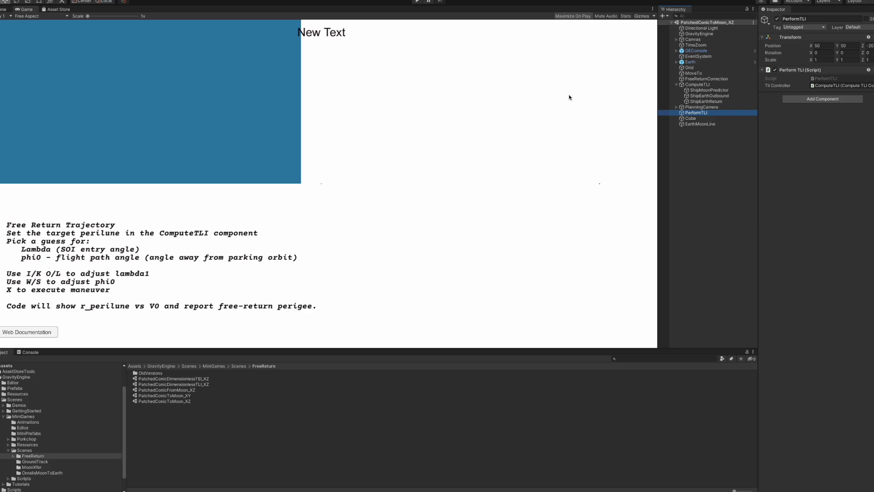
pyautogui.moveTo(569, 97)
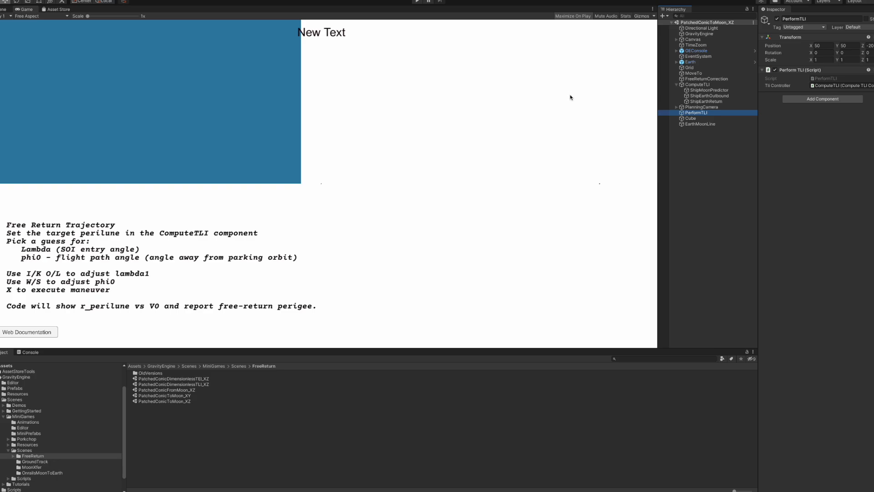
pyautogui.moveTo(563, 96)
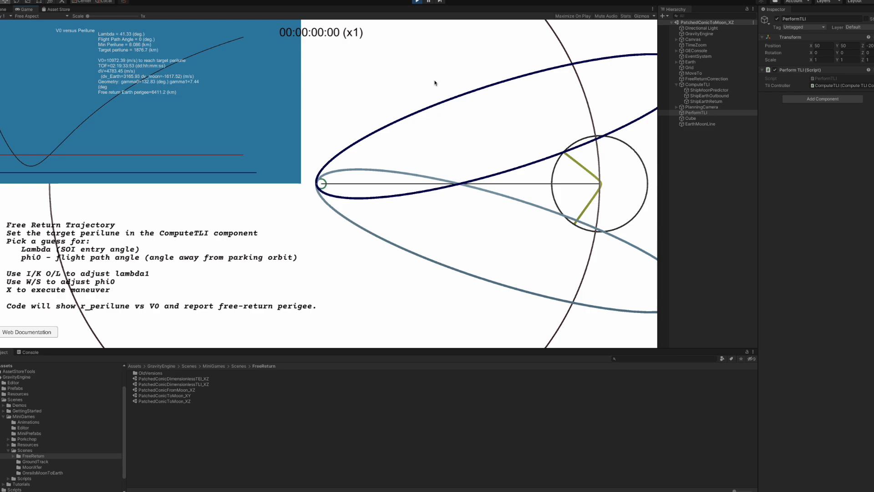
pyautogui.moveTo(137, 66)
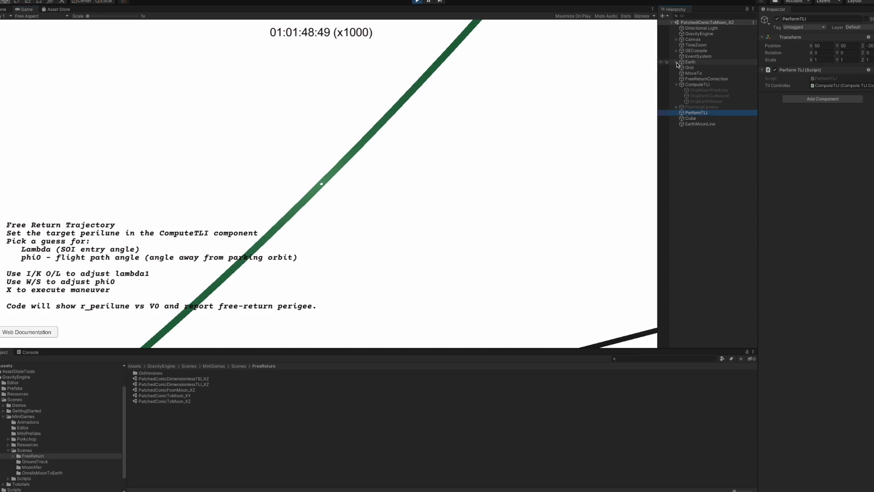
# - Expand Earth and inspect the Spaceship's n-body and orbit settings
pyautogui.click(701, 67)
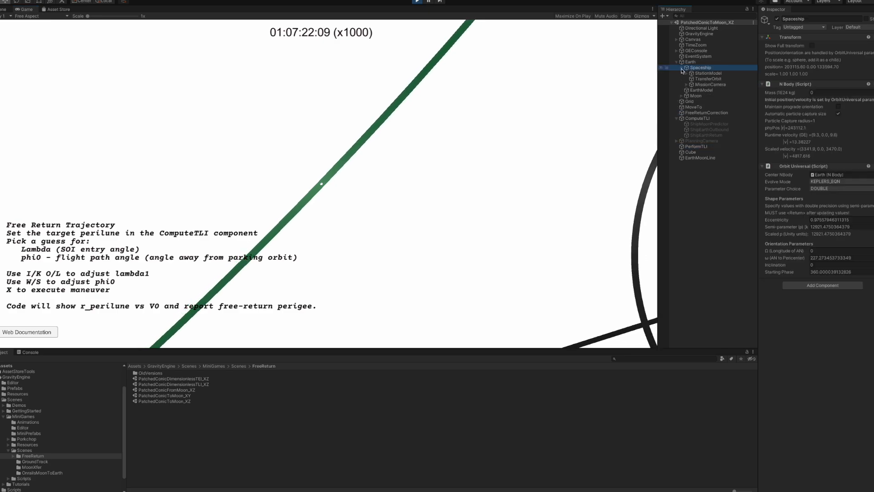
pyautogui.click(706, 79)
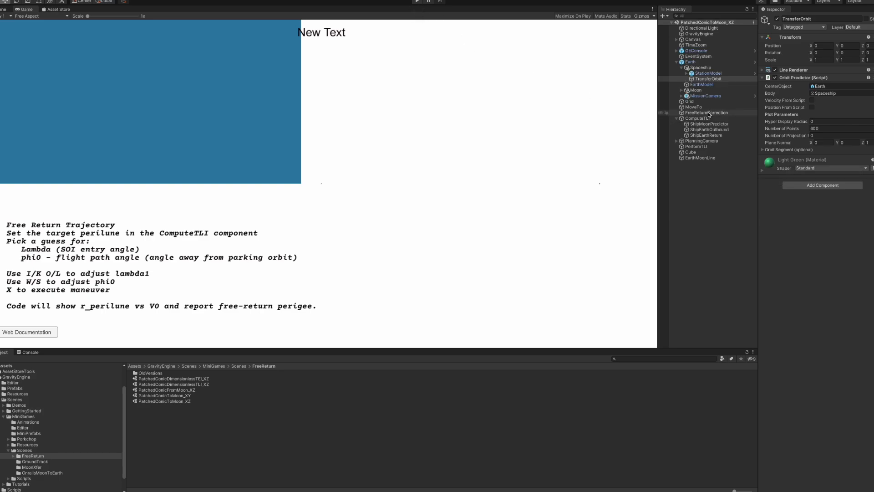
# - Select FreeReturnCorrection to show its script referencing ComputeTLI as TLI controller
pyautogui.click(707, 112)
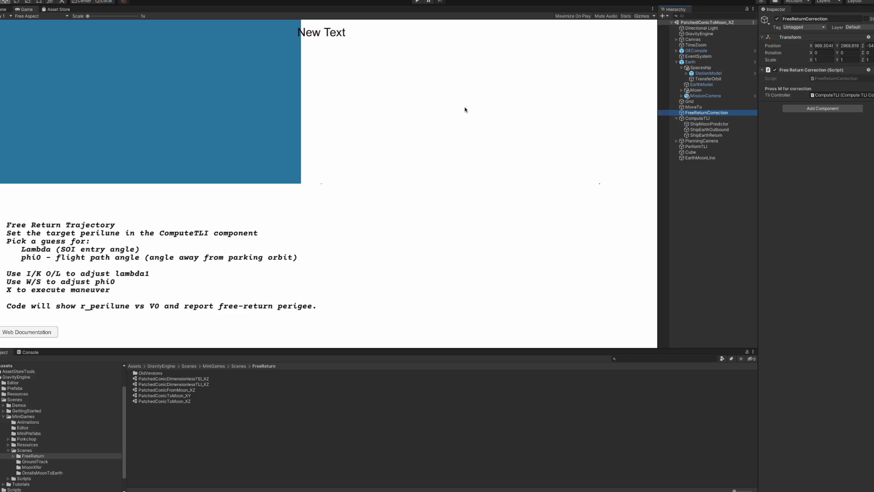
pyautogui.moveTo(461, 109)
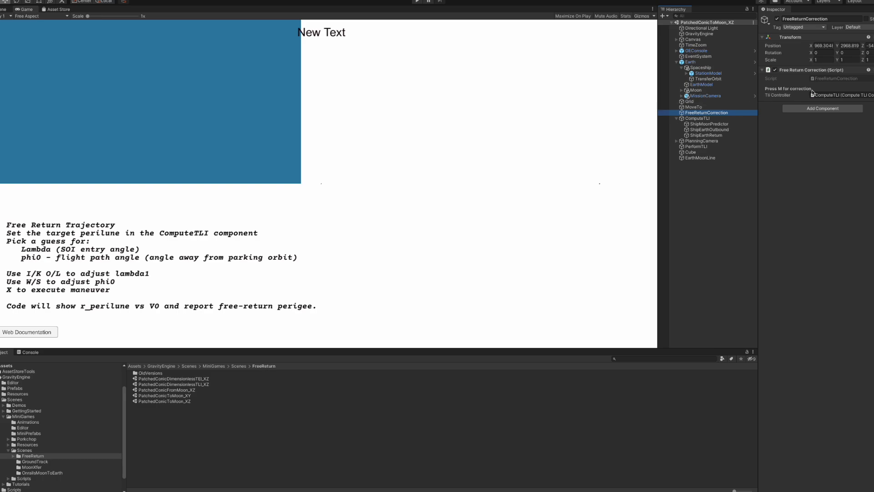
pyautogui.moveTo(797, 92)
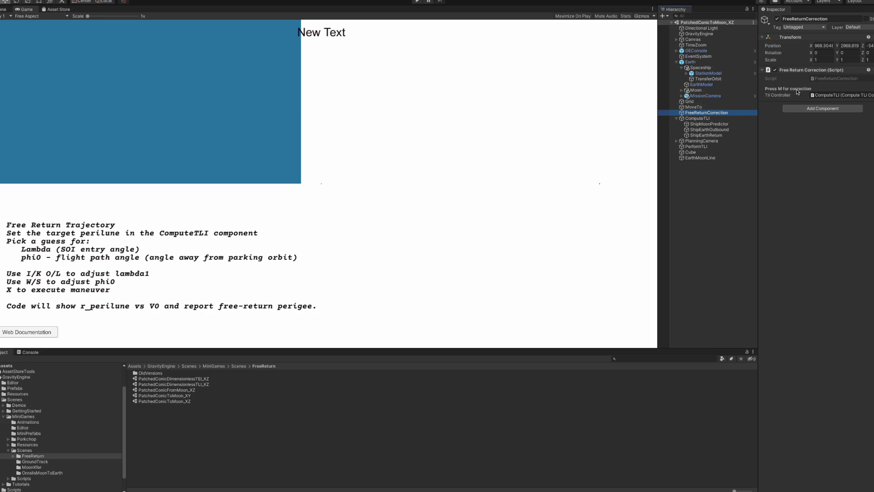
pyautogui.moveTo(508, 97)
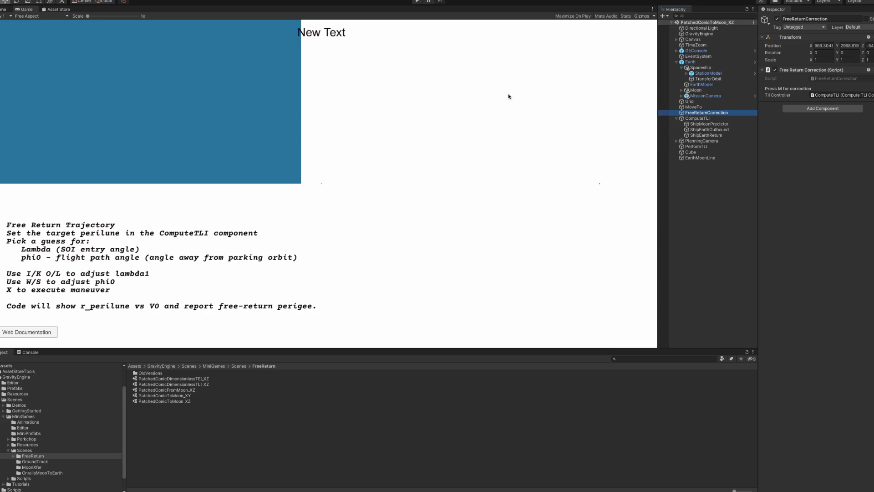
pyautogui.moveTo(417, 2)
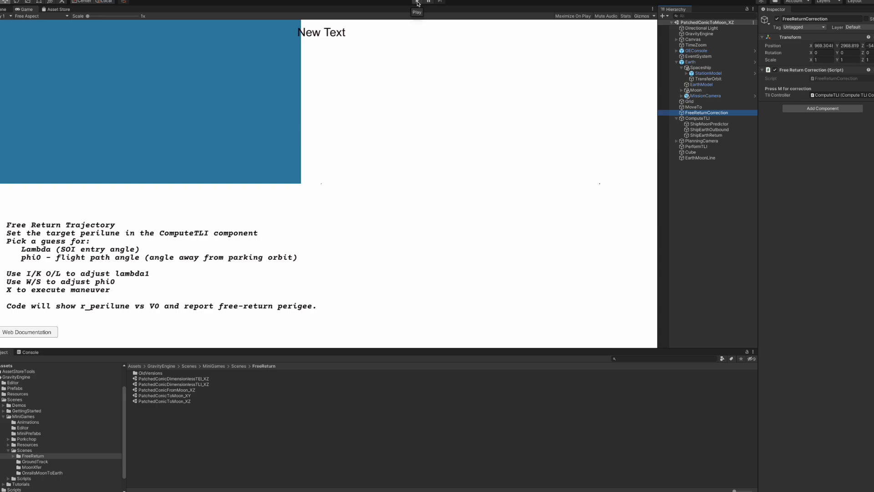
# - Run the scene at x1000 while the Console logs SOI entry and predicted perilune
pyautogui.click(417, 2)
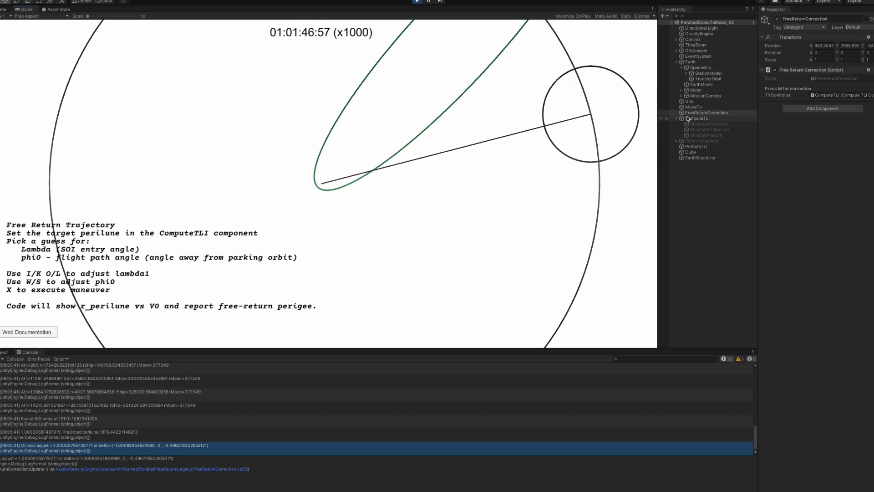
# - Compare TransferOrbit's Moon periapsis with ComputeTLI's 1876.7 km target perilune
pyautogui.click(708, 79)
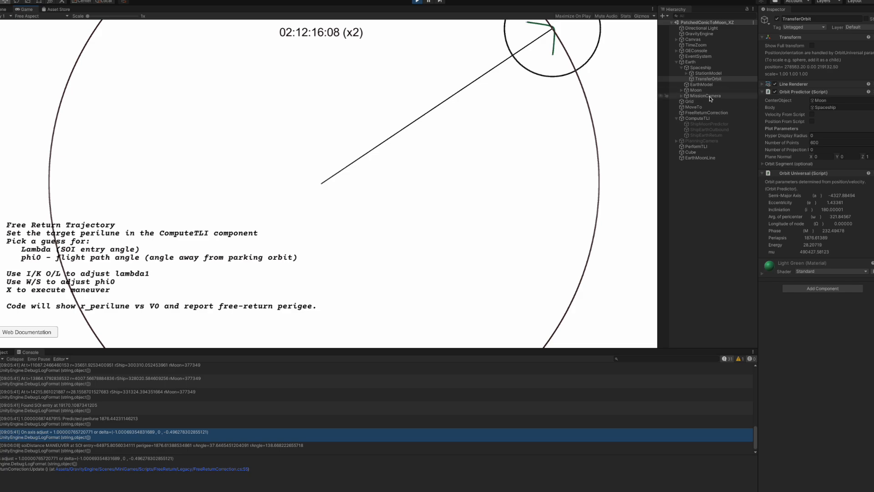
pyautogui.click(695, 119)
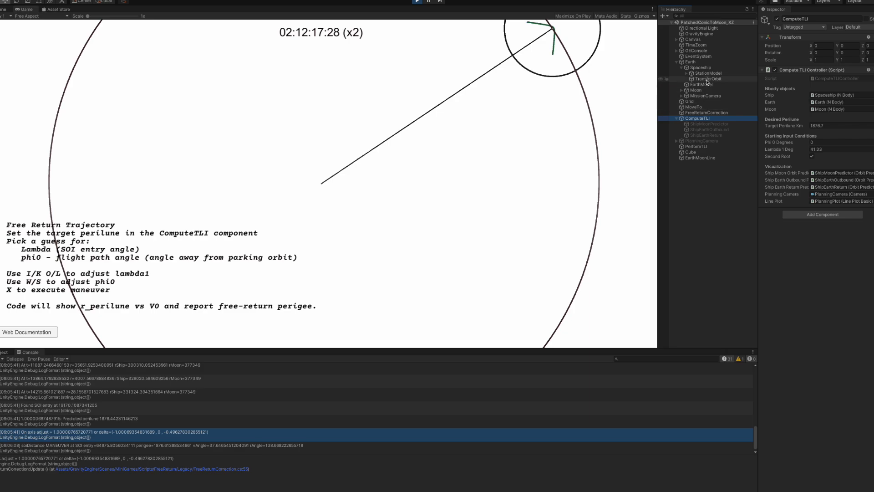
pyautogui.click(707, 79)
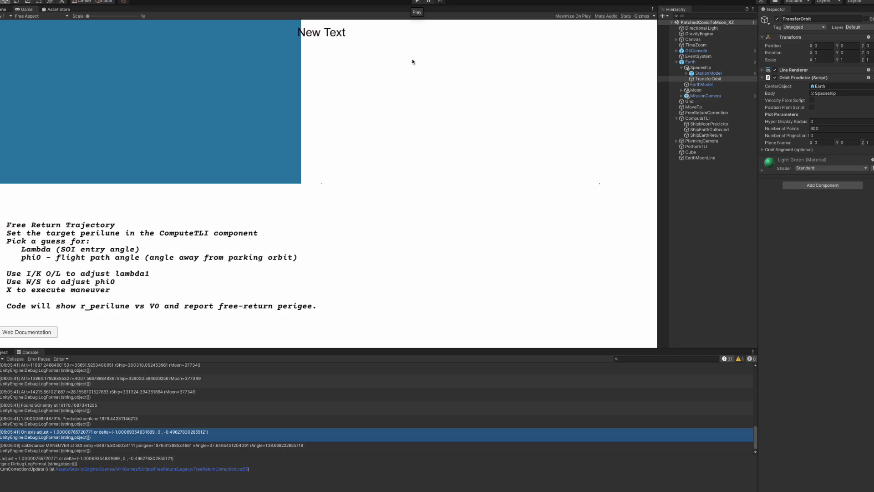
pyautogui.moveTo(390, 107)
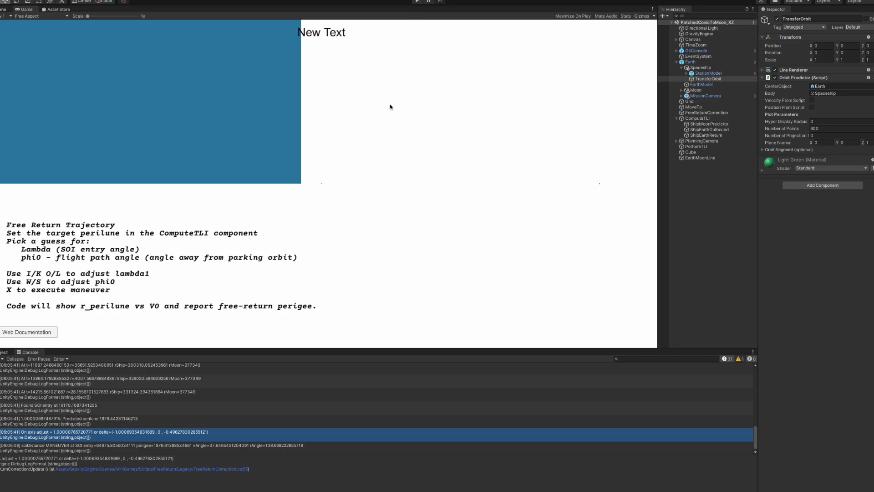
pyautogui.moveTo(336, 149)
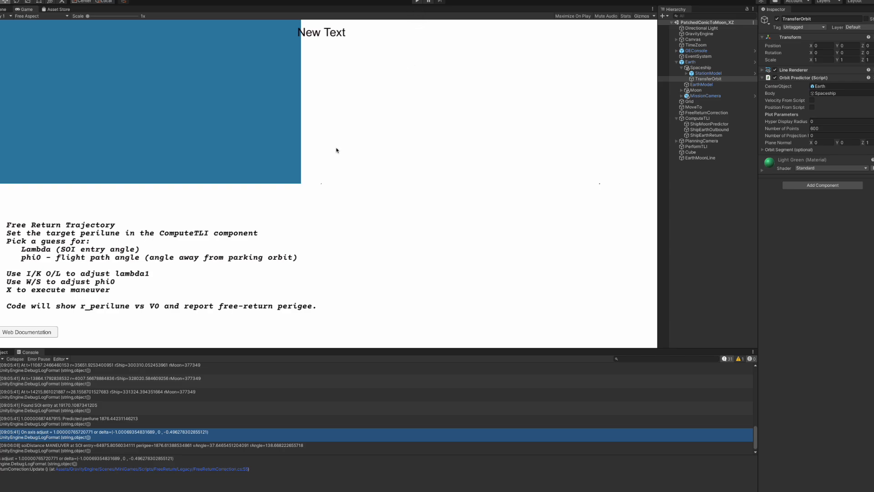
# - Open PatchedConicFromMoon_XZ from the Project tab's FreeReturn scenes folder
pyautogui.click(4, 351)
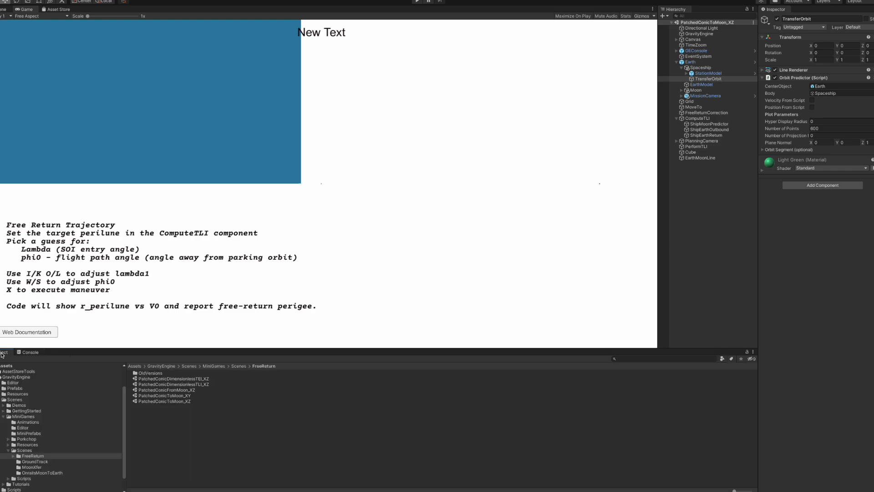
pyautogui.moveTo(193, 413)
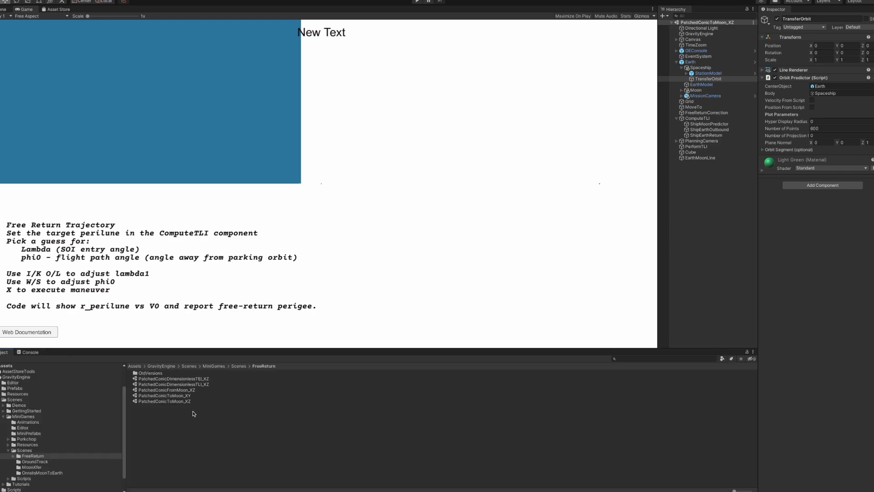
pyautogui.click(167, 390)
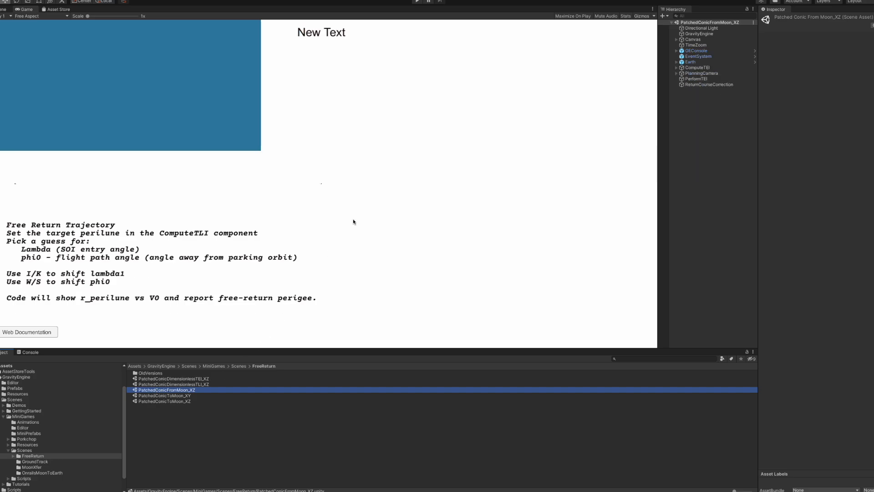
pyautogui.moveTo(372, 224)
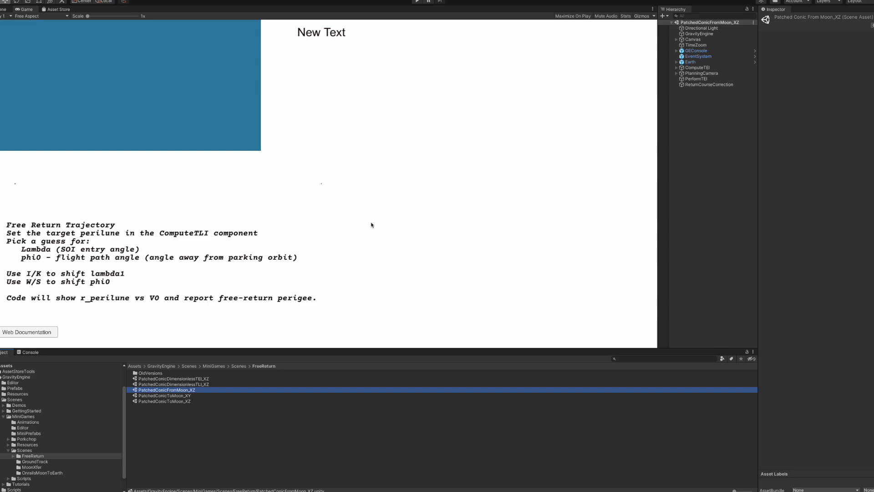
pyautogui.moveTo(372, 225)
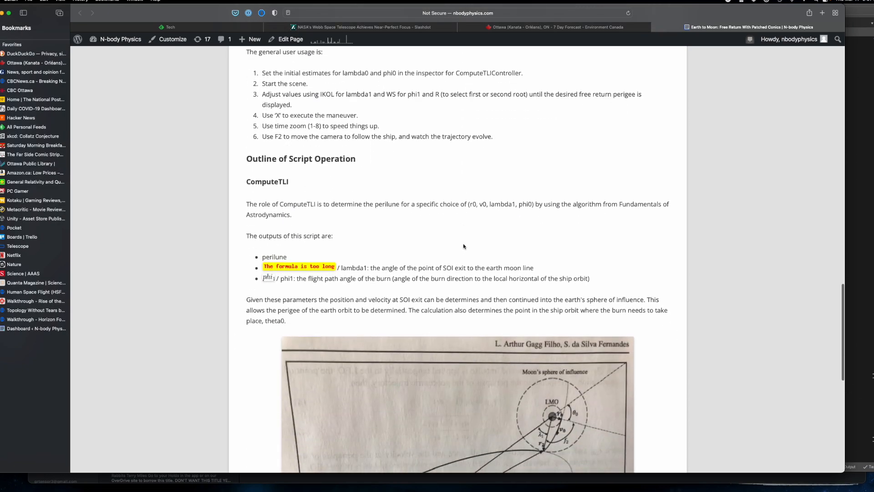
pyautogui.scroll(-3)
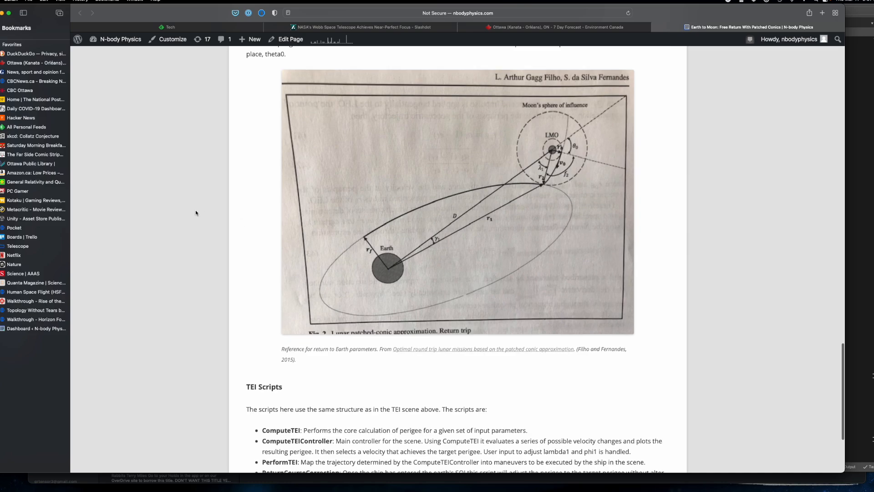
pyautogui.moveTo(539, 167)
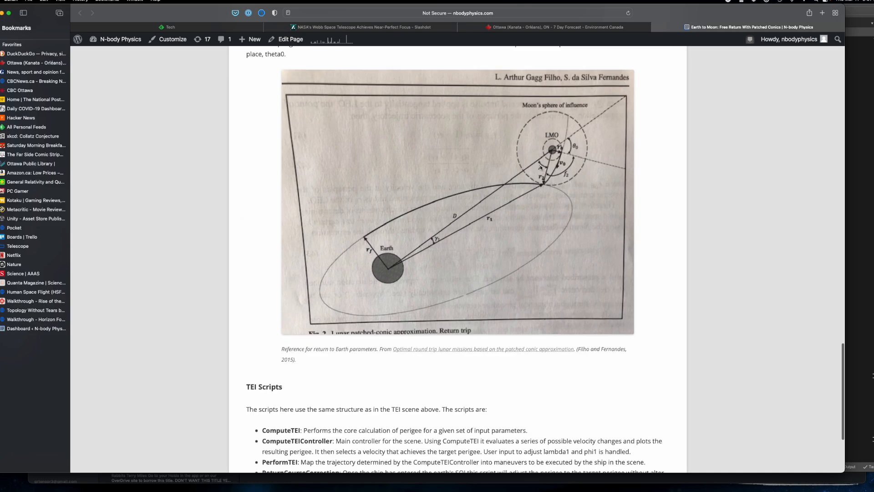
pyautogui.moveTo(541, 186)
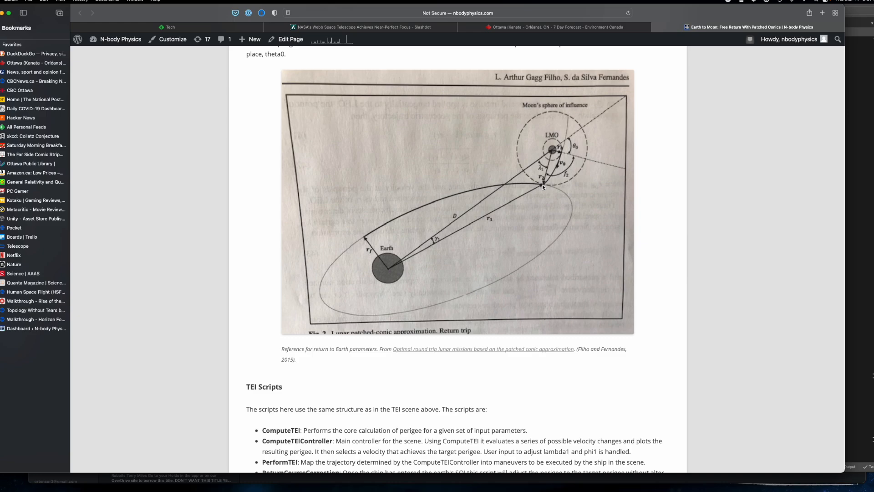
pyautogui.moveTo(548, 199)
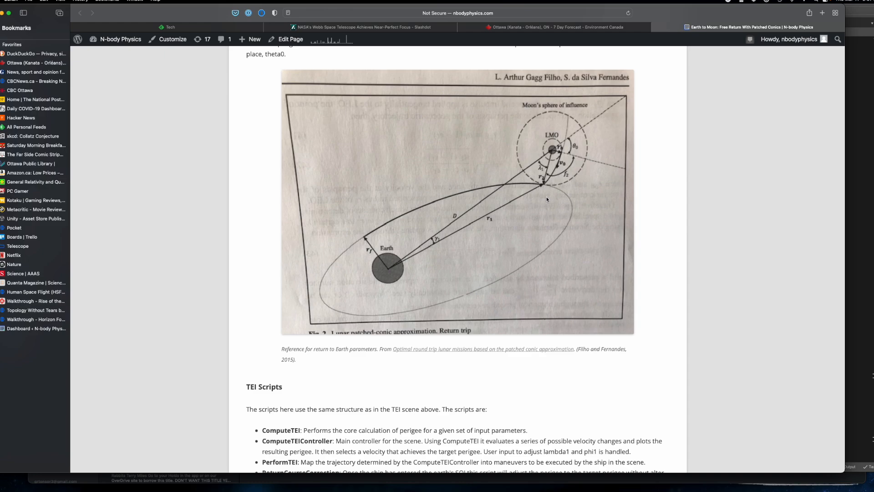
pyautogui.moveTo(534, 170)
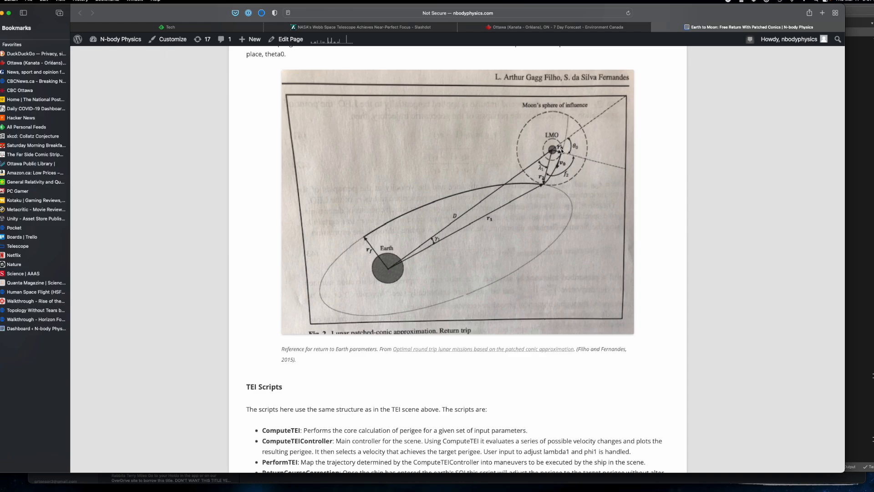
pyautogui.moveTo(556, 171)
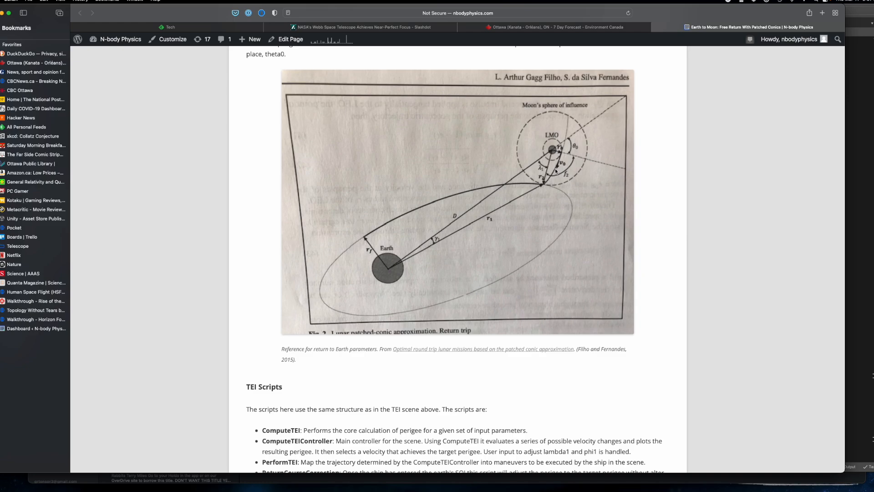
pyautogui.moveTo(597, 186)
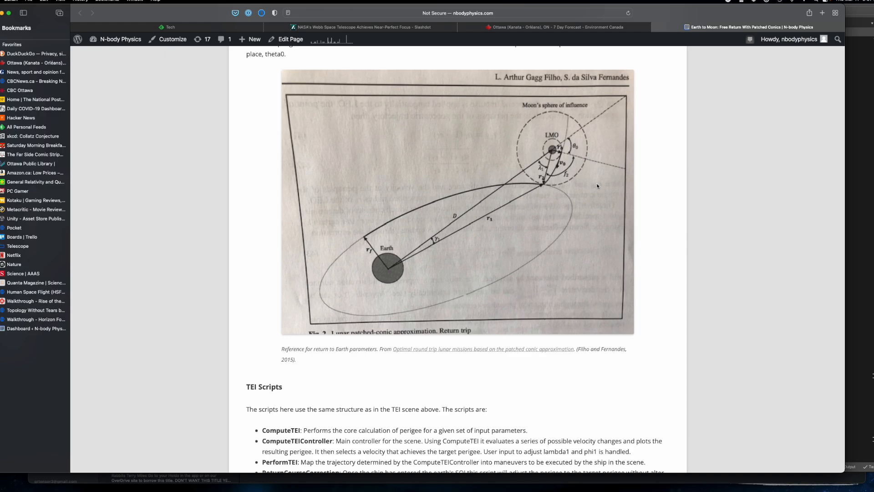
pyautogui.moveTo(501, 163)
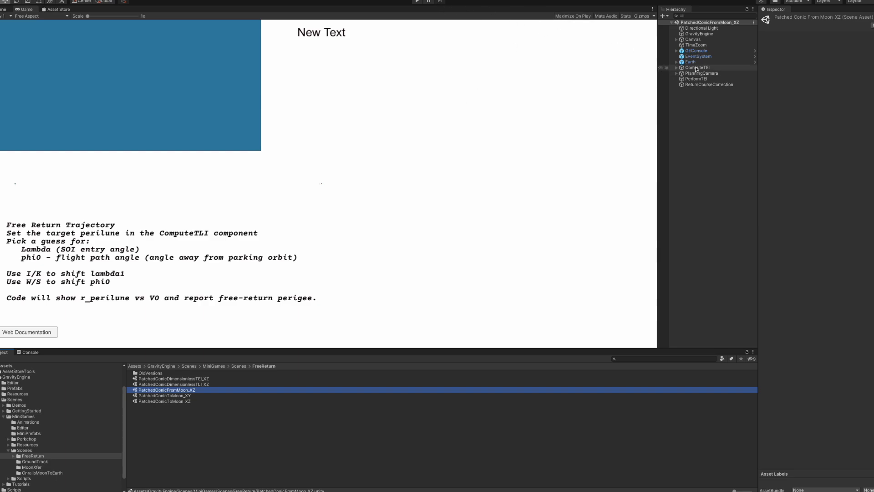
# - Select ComputeTEI to show target perigee 6400 km, lambda1 48° and phi0 0°
pyautogui.click(696, 68)
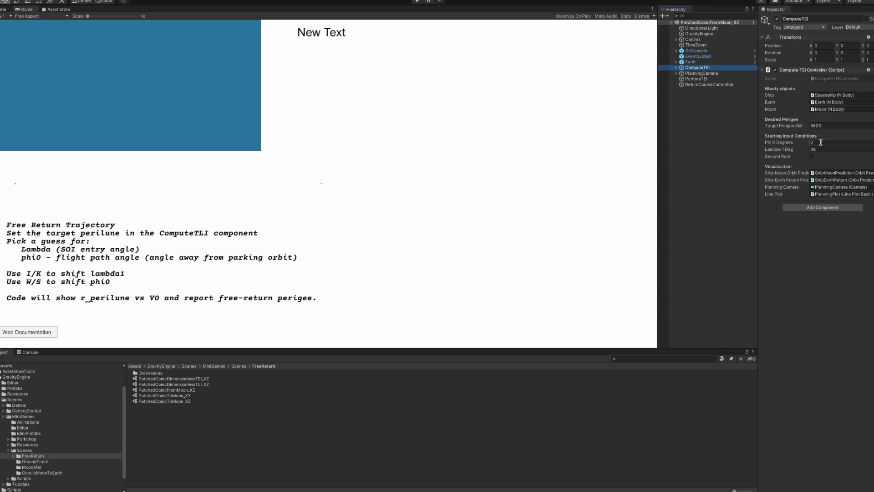
pyautogui.click(831, 142)
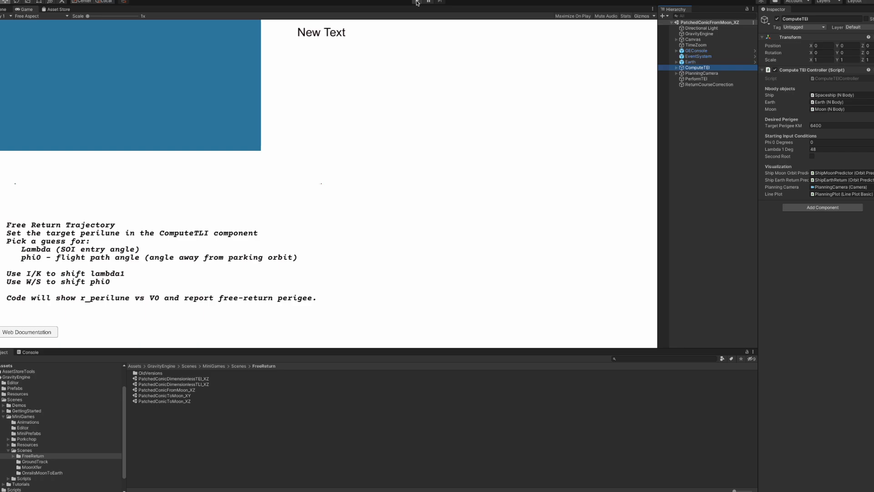
pyautogui.moveTo(416, 2)
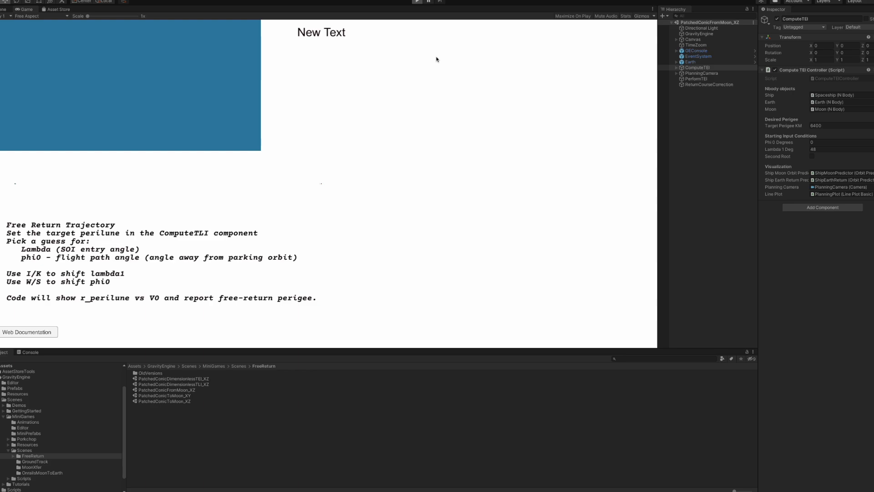
# - Play the scene and adjust lambda1 to 47 degrees, giving an Earth perigee near 6375 km
pyautogui.click(417, 1)
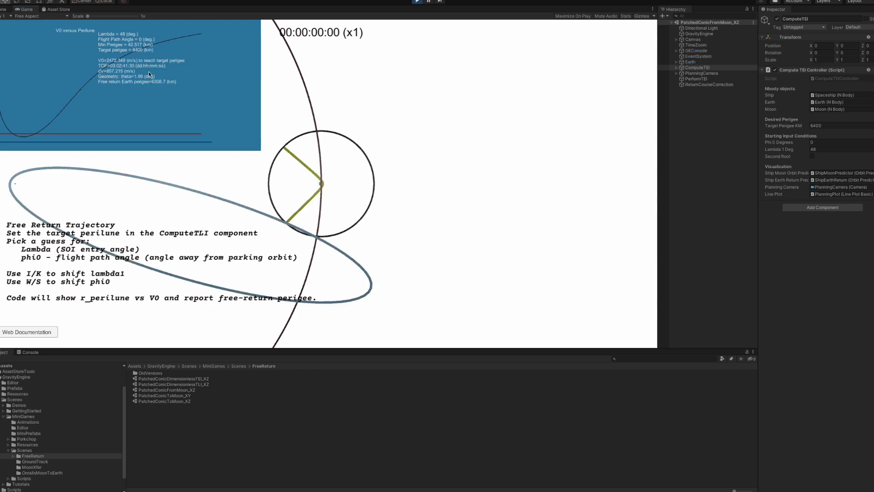
pyautogui.moveTo(173, 45)
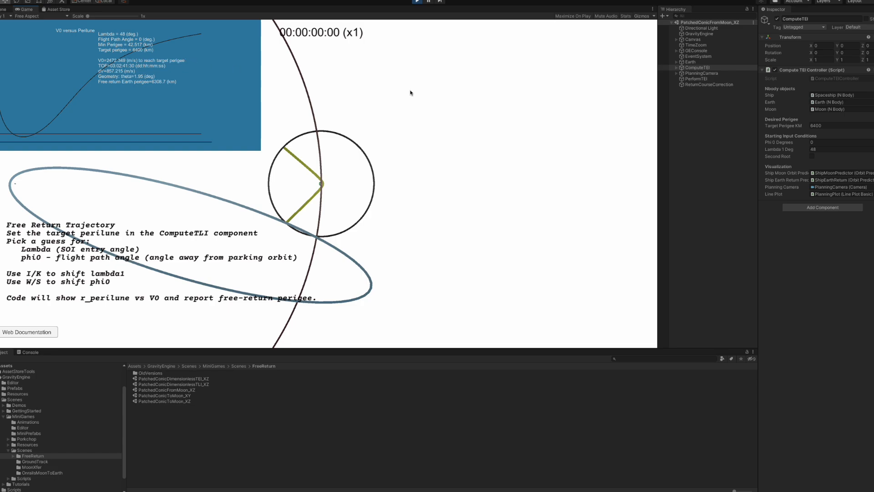
pyautogui.moveTo(324, 188)
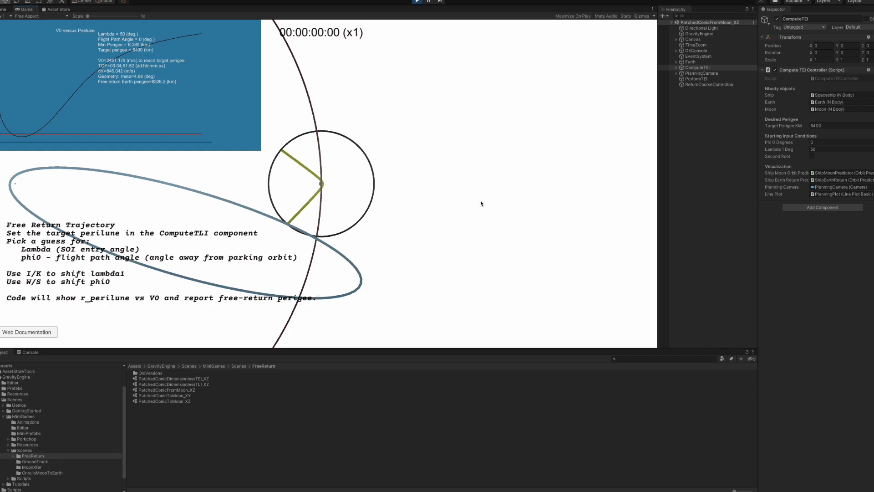
pyautogui.press('k')
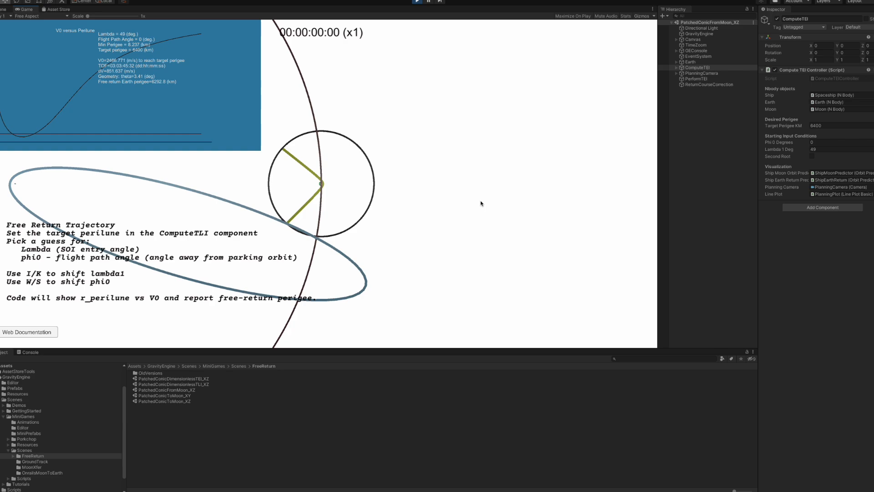
pyautogui.press('k')
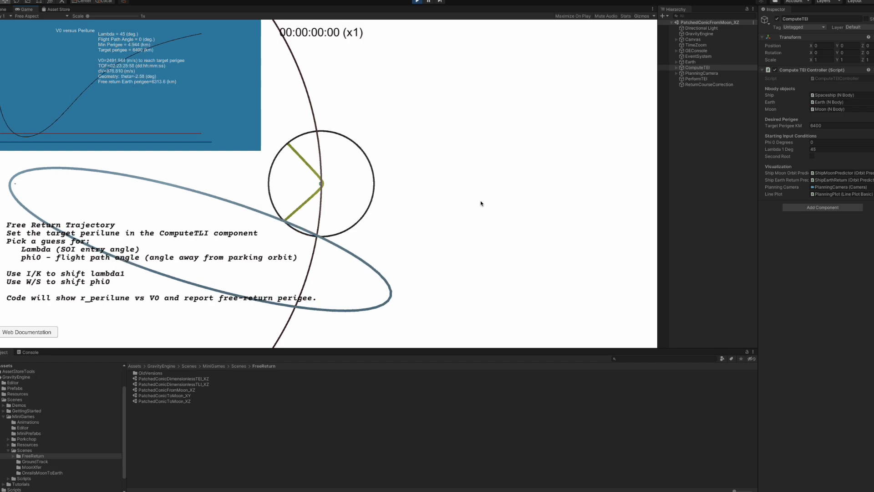
pyautogui.press('i')
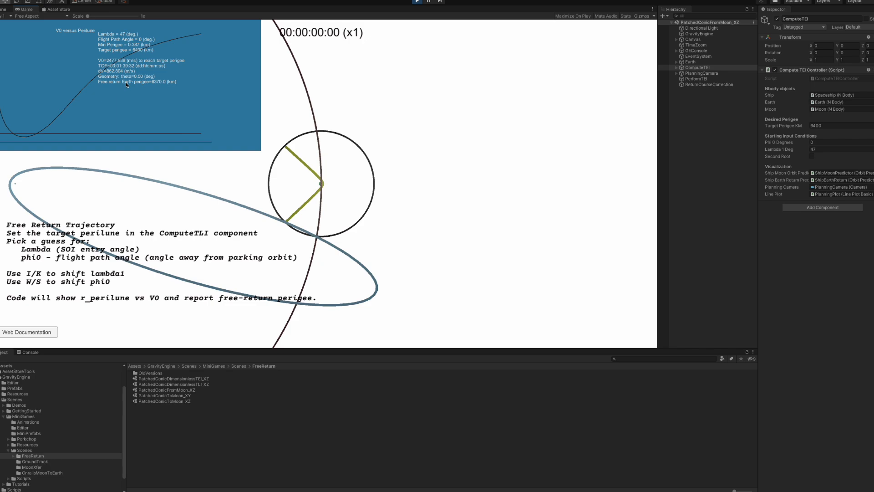
pyautogui.moveTo(157, 84)
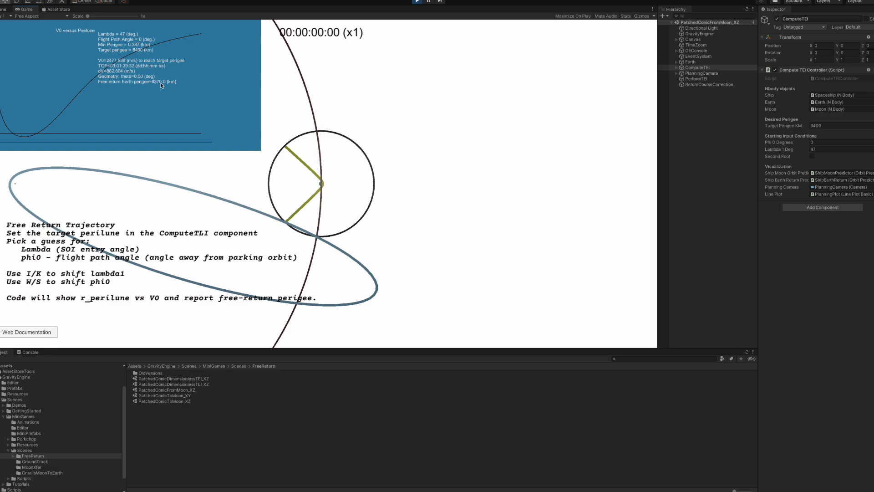
pyautogui.press('k')
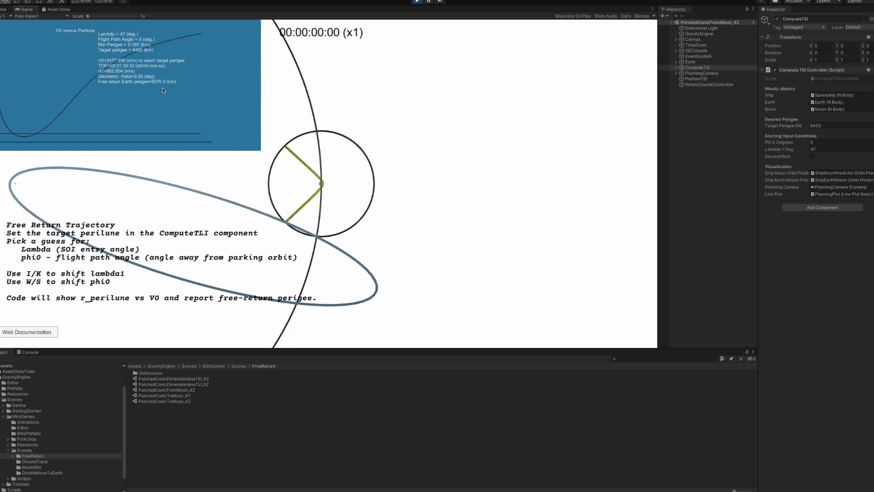
pyautogui.moveTo(323, 78)
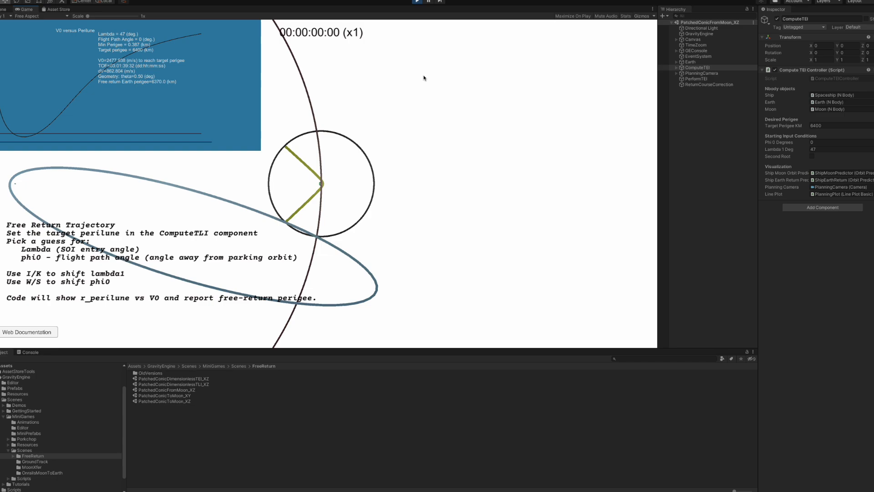
pyautogui.moveTo(509, 90)
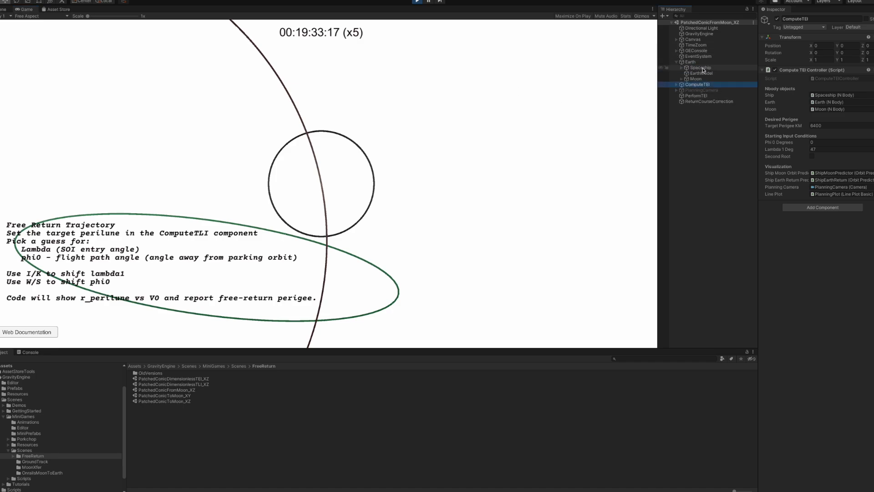
# - Expand the Spaceship in the Hierarchy to reveal its TransferOrbit child
pyautogui.click(704, 79)
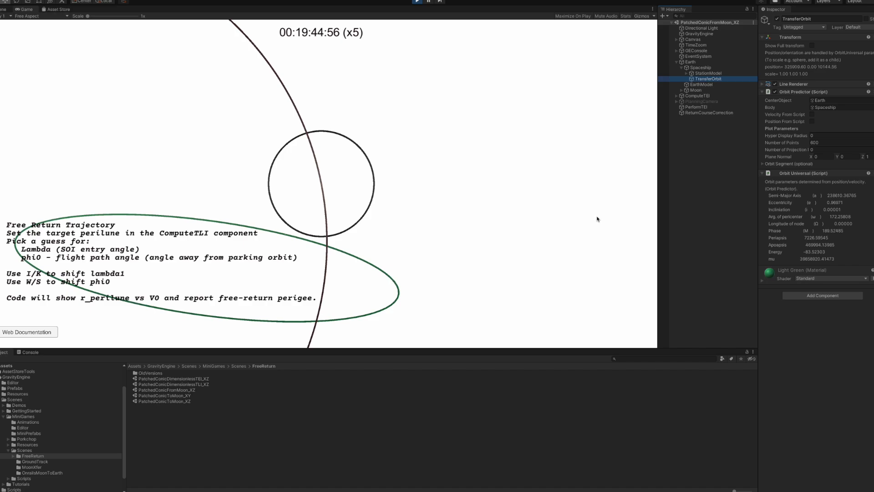
pyautogui.click(710, 112)
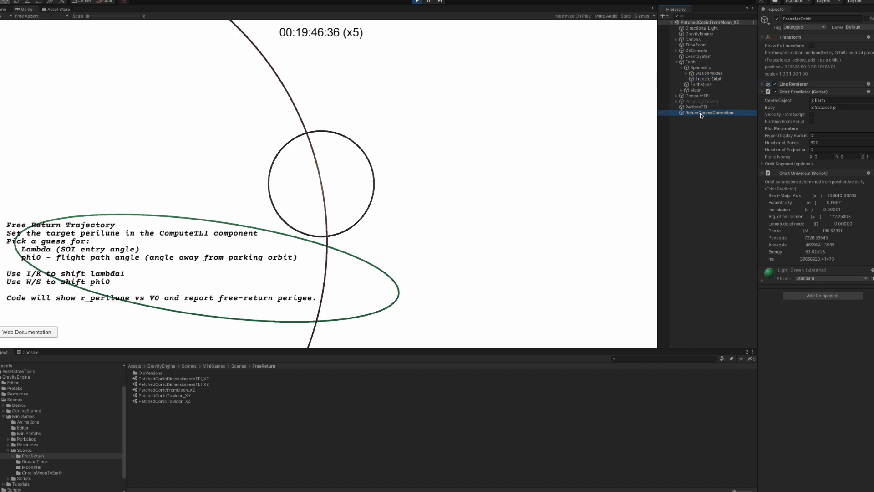
pyautogui.click(710, 112)
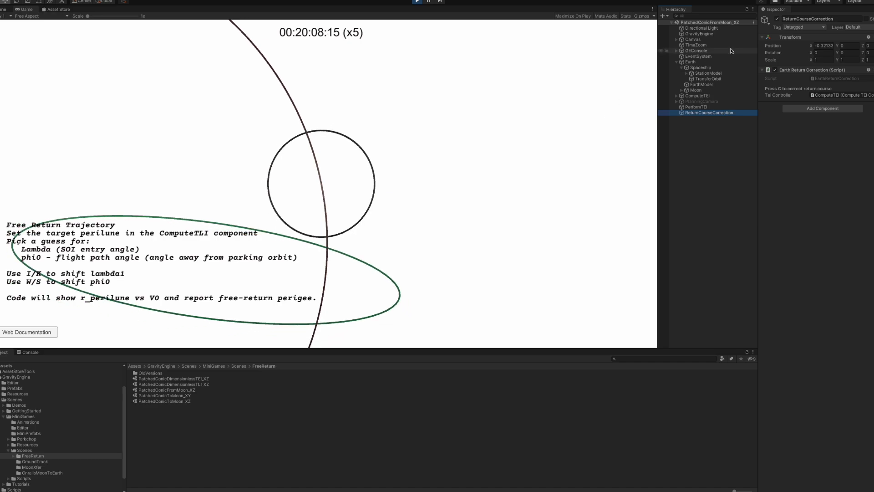
pyautogui.click(708, 79)
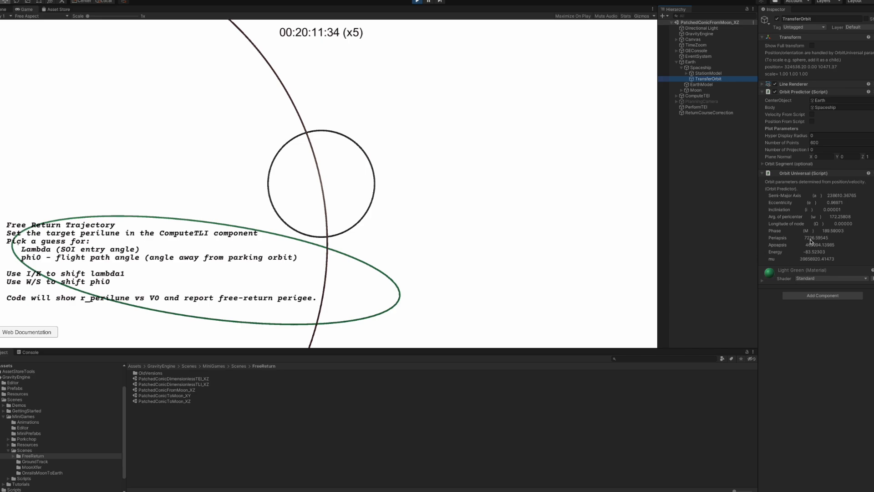
pyautogui.moveTo(524, 153)
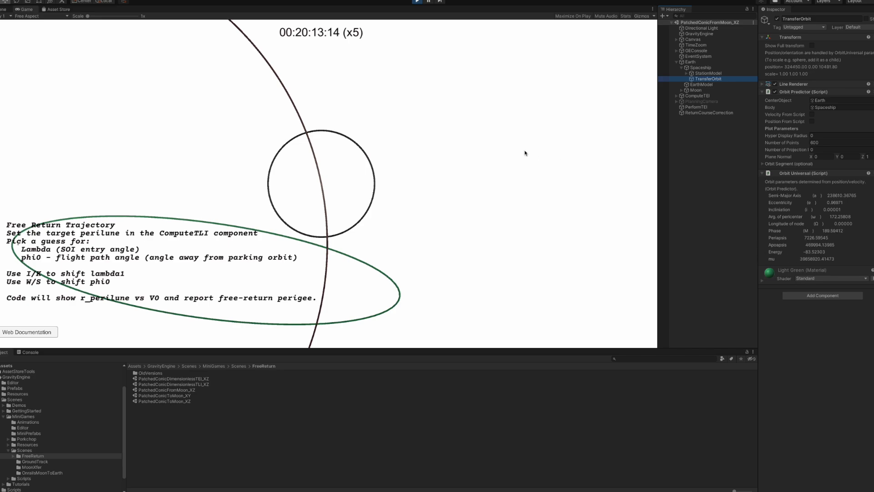